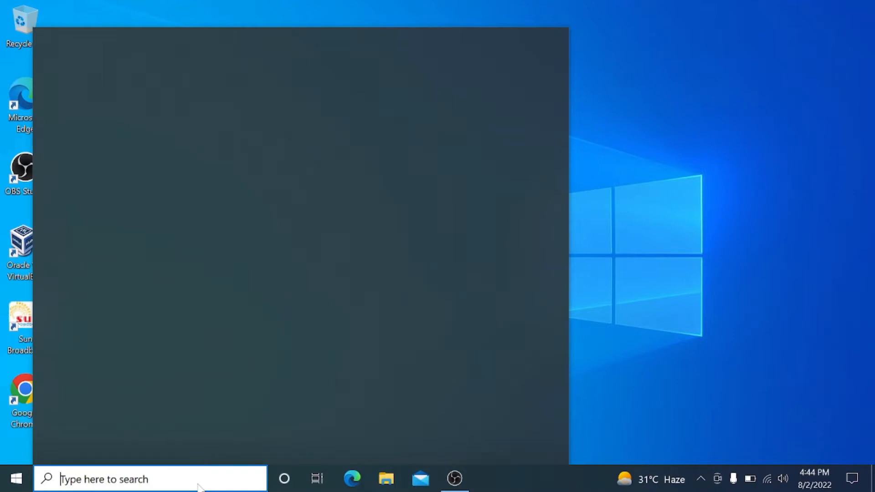
Step: Search 'windows', reach Windows Defender Firewall and go to its Advanced settings
{"action": "type", "text": "windows"}
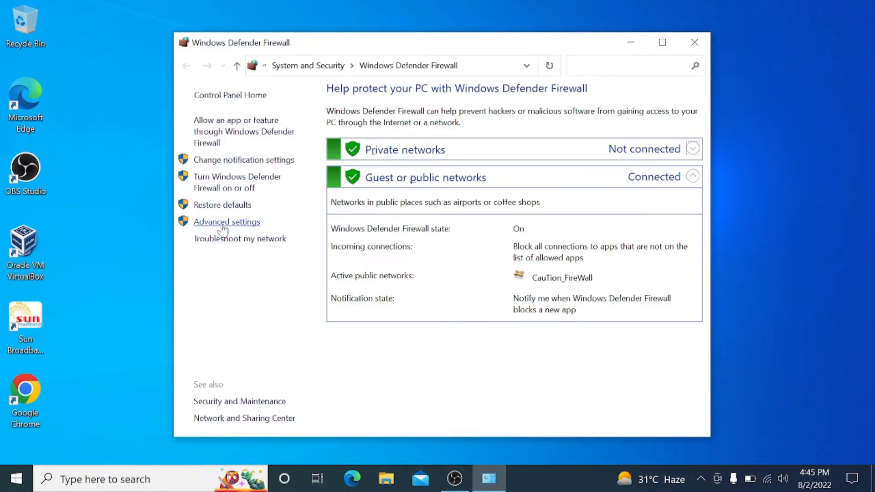
{"action": "left_click", "coordinate": [227, 221]}
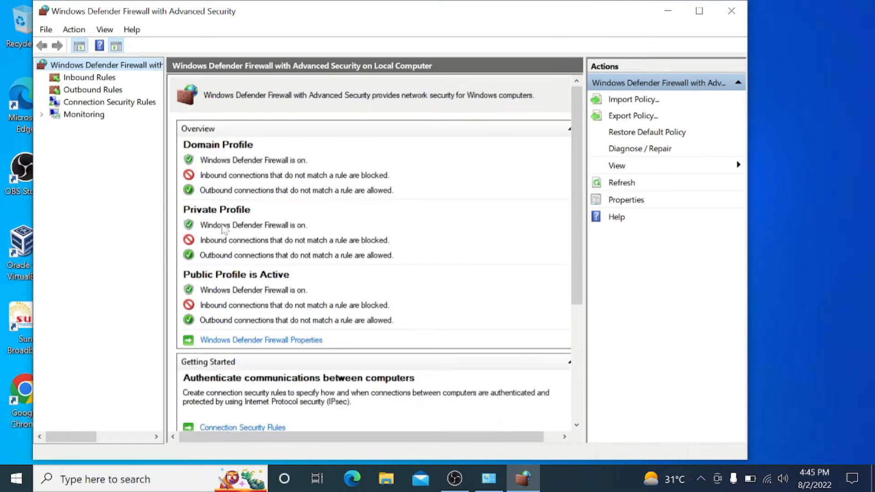
{"action": "mouse_move", "coordinate": [270, 322]}
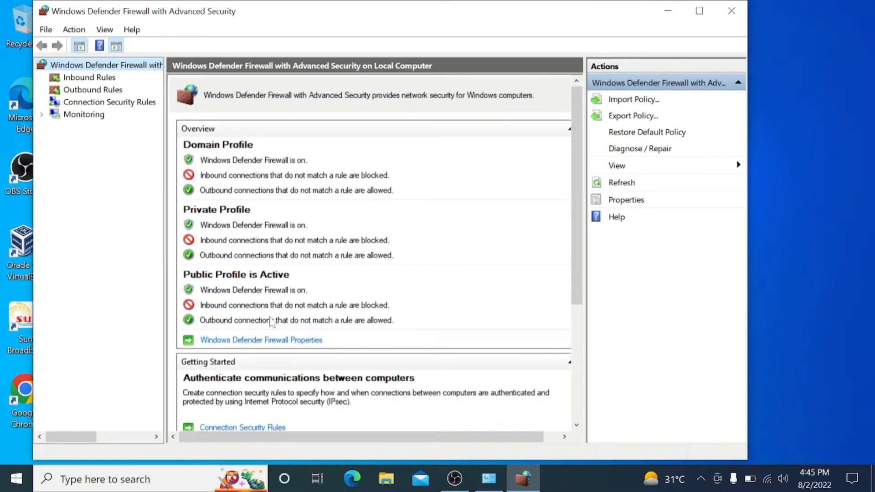
Step: In the firewall properties, set Firewall state to Off for Domain, Private and Public profiles
{"action": "left_click", "coordinate": [260, 340]}
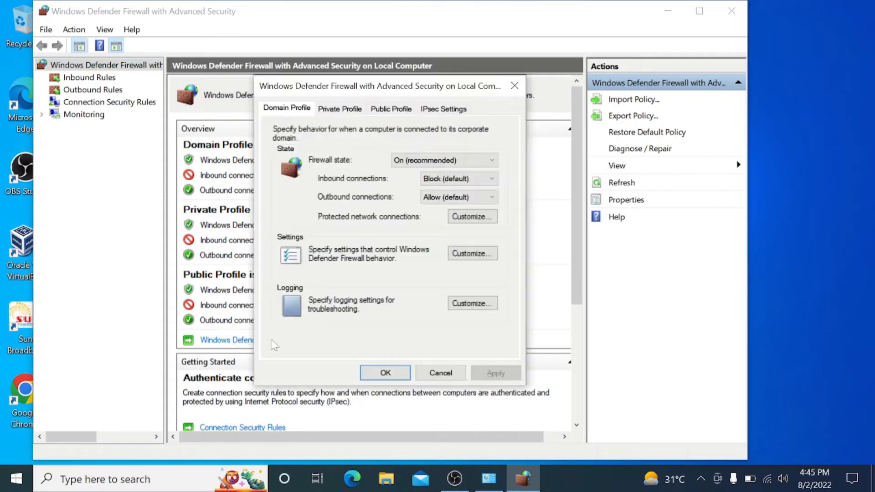
{"action": "mouse_move", "coordinate": [366, 237]}
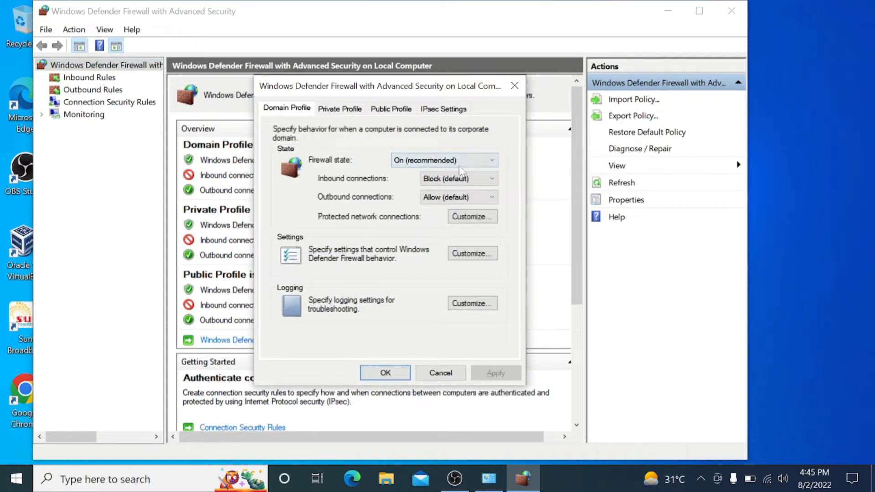
{"action": "left_click", "coordinate": [491, 161]}
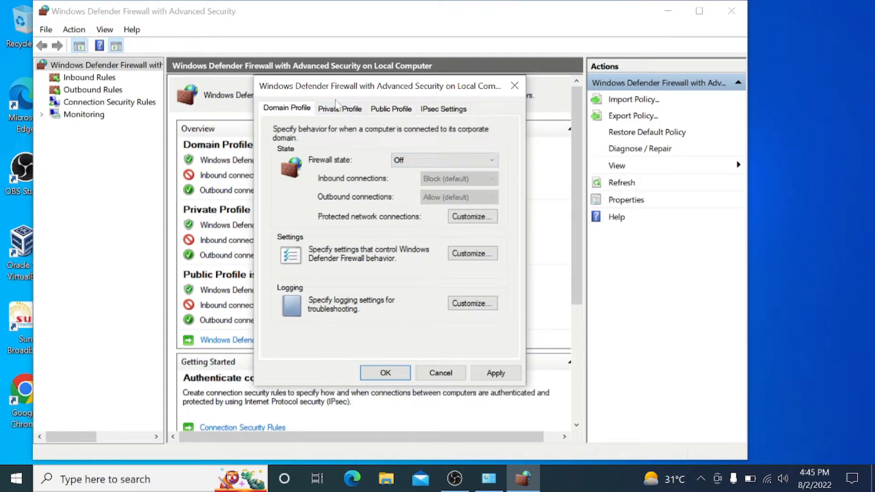
{"action": "left_click", "coordinate": [340, 109]}
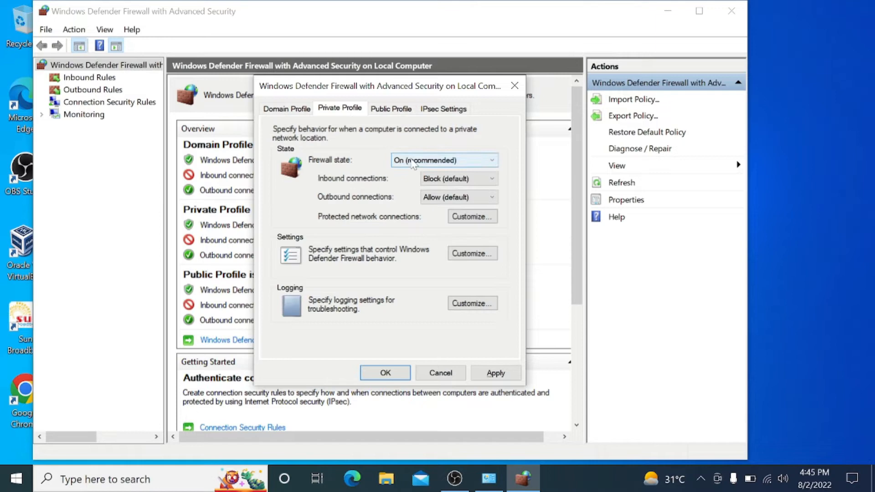
{"action": "left_click", "coordinate": [444, 160]}
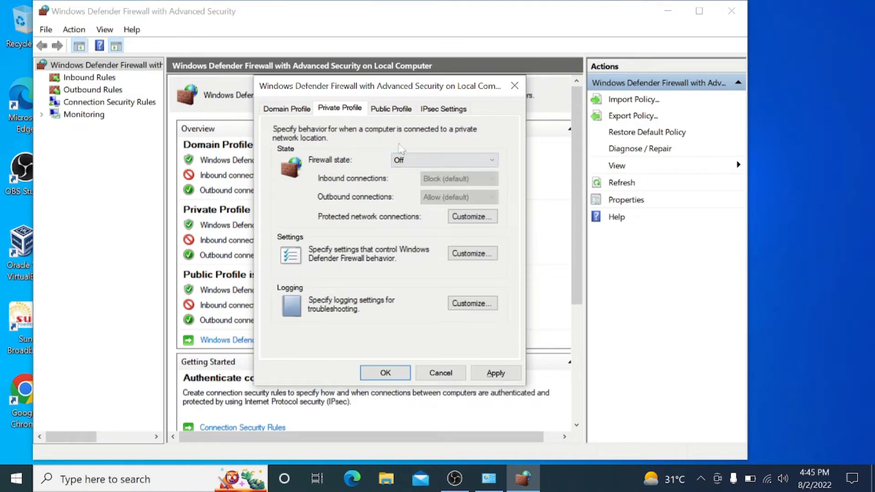
{"action": "left_click", "coordinate": [391, 109]}
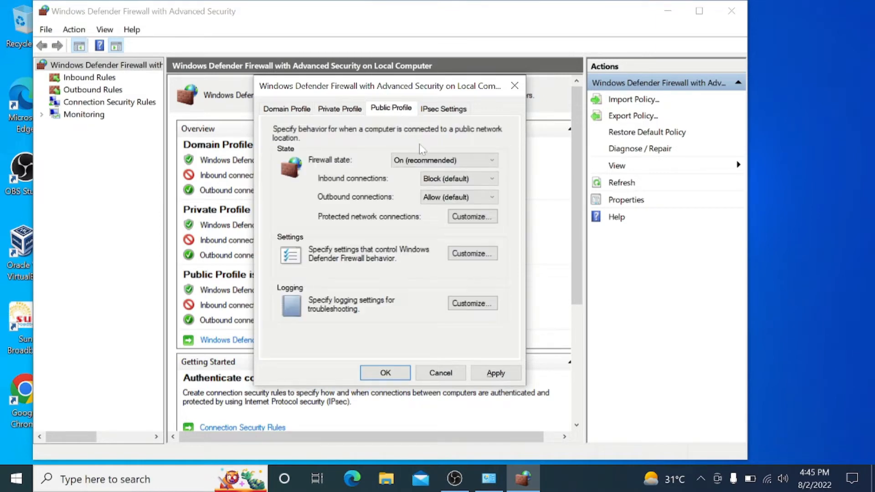
{"action": "left_click", "coordinate": [491, 160]}
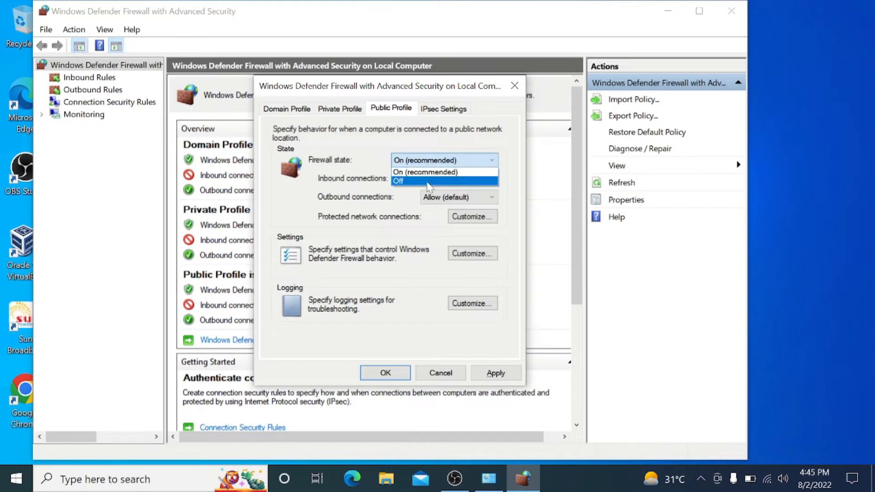
{"action": "left_click", "coordinate": [443, 109]}
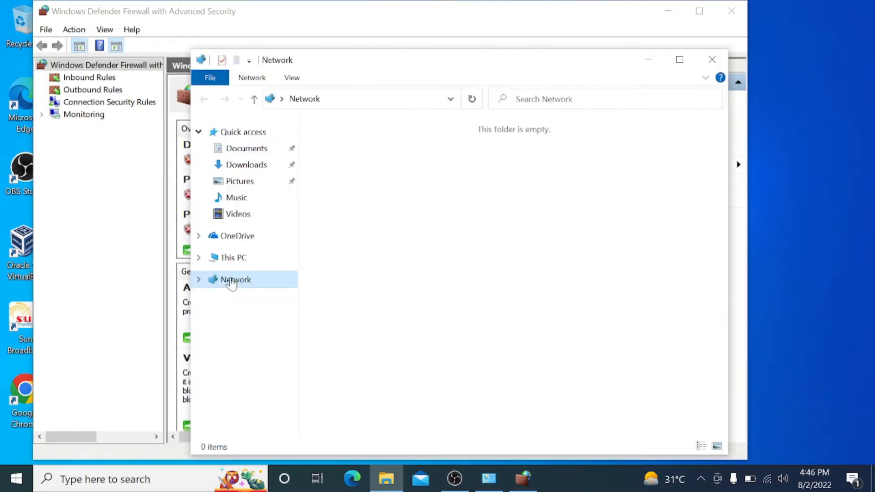
Step: From the Network location's Properties, go to Change advanced sharing settings
{"action": "right_click", "coordinate": [235, 280]}
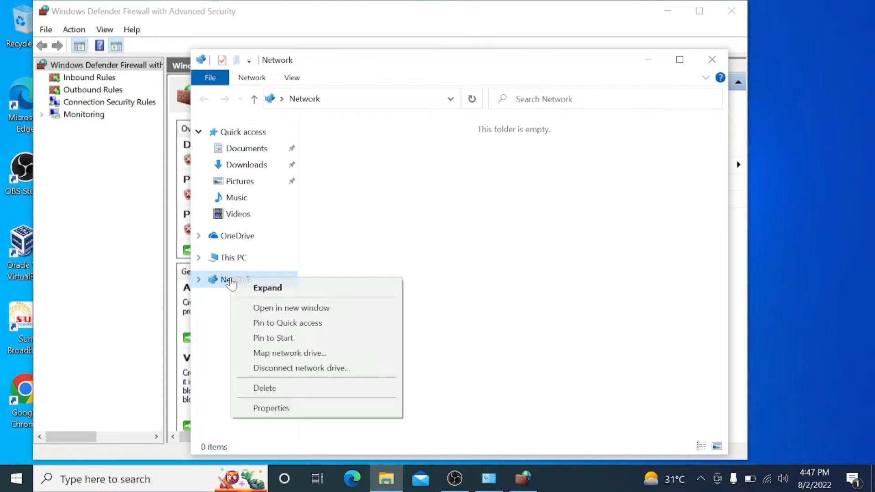
{"action": "mouse_move", "coordinate": [270, 408]}
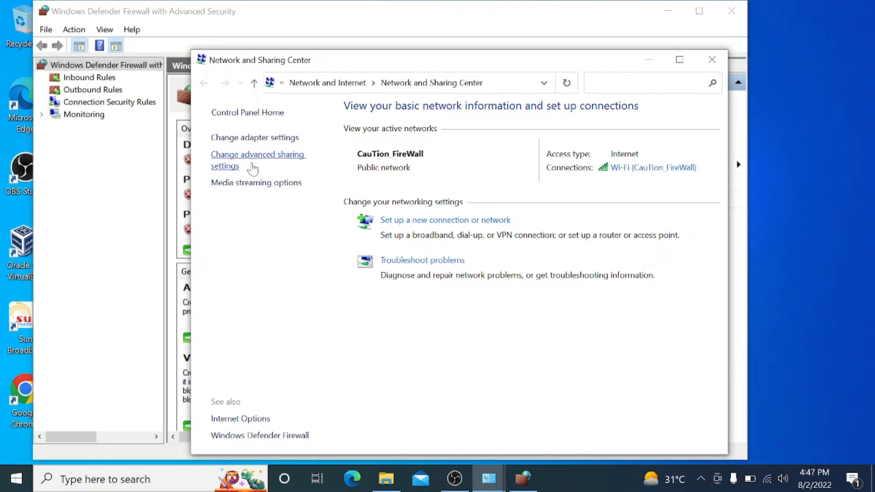
{"action": "left_click", "coordinate": [257, 161]}
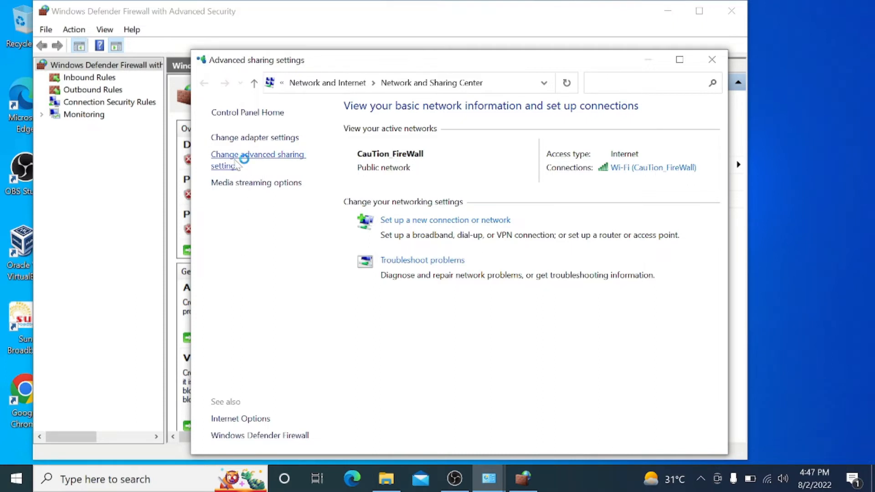
Step: Expand the Private profile showing network discovery and file and printer sharing on
{"action": "left_click", "coordinate": [257, 160]}
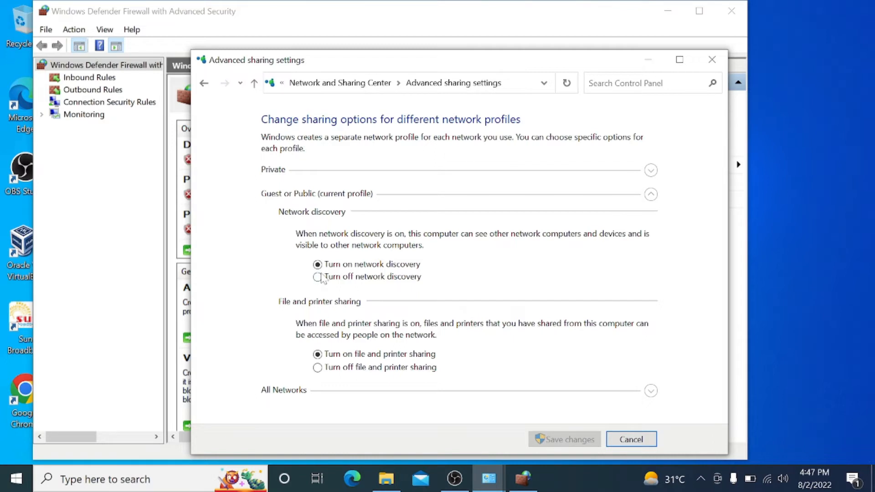
{"action": "mouse_move", "coordinate": [652, 187]}
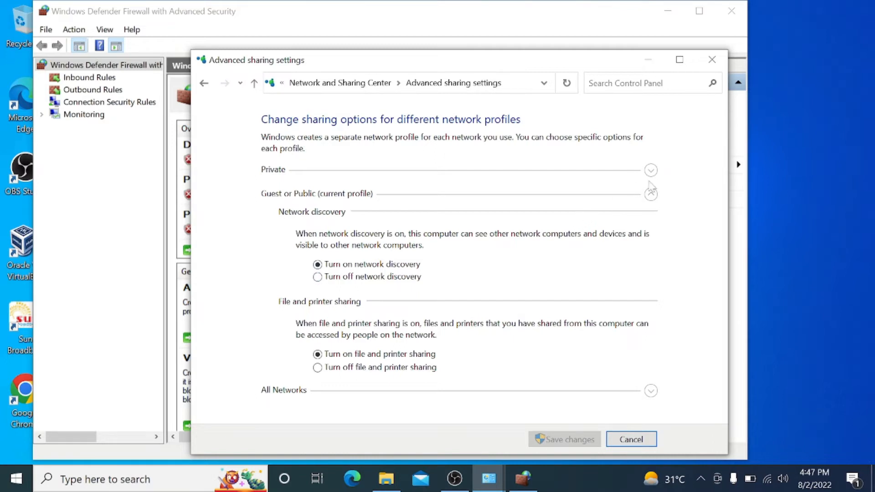
{"action": "left_click", "coordinate": [649, 171]}
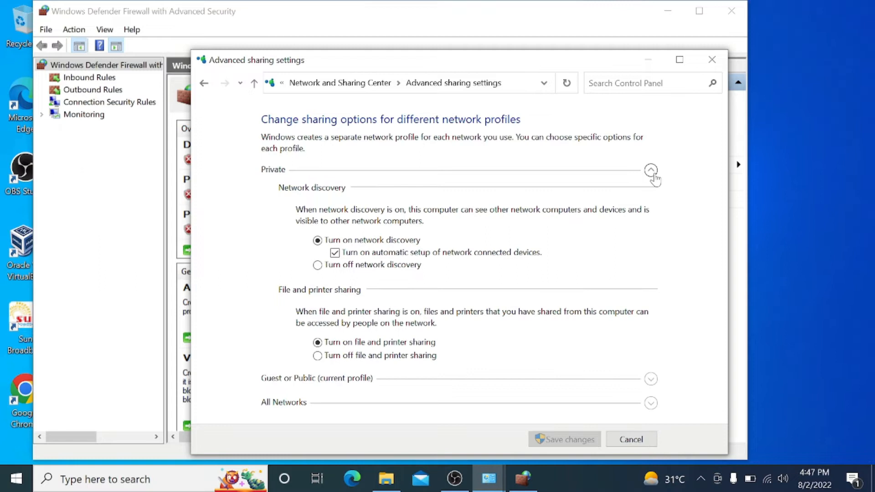
{"action": "mouse_move", "coordinate": [648, 234]}
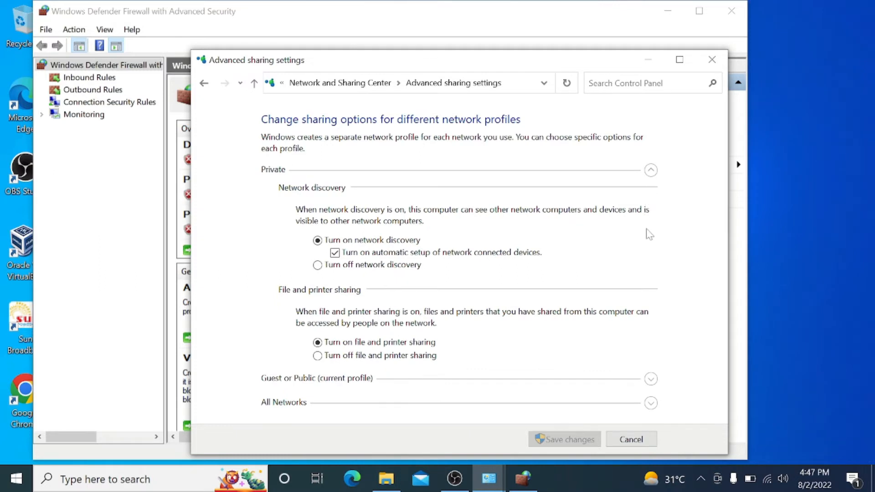
{"action": "mouse_move", "coordinate": [684, 341]}
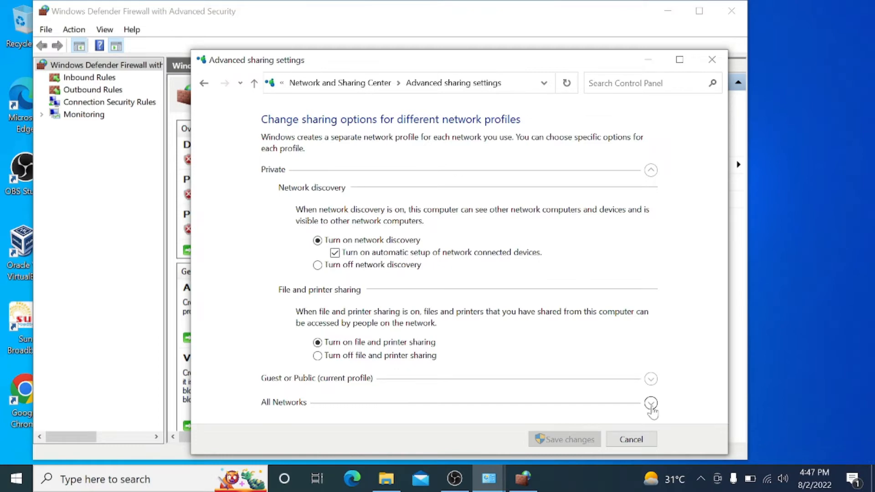
Step: Under All Networks, enable Public folder sharing, disable password protected sharing, and save changes
{"action": "left_click", "coordinate": [650, 405]}
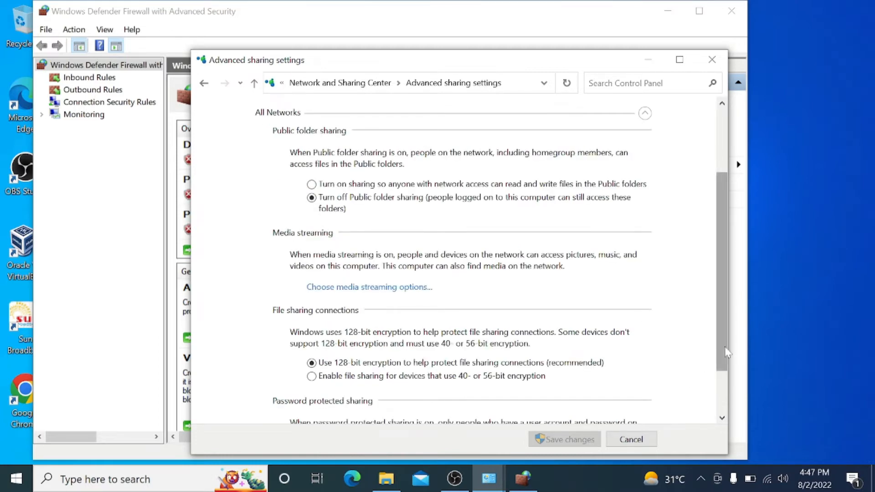
{"action": "scroll", "scroll_direction": "down", "scroll_amount": 3}
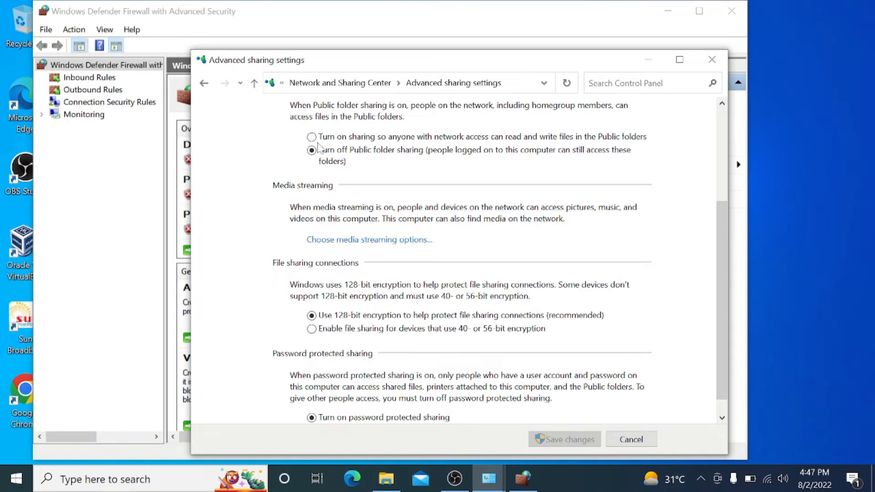
{"action": "left_click", "coordinate": [312, 137]}
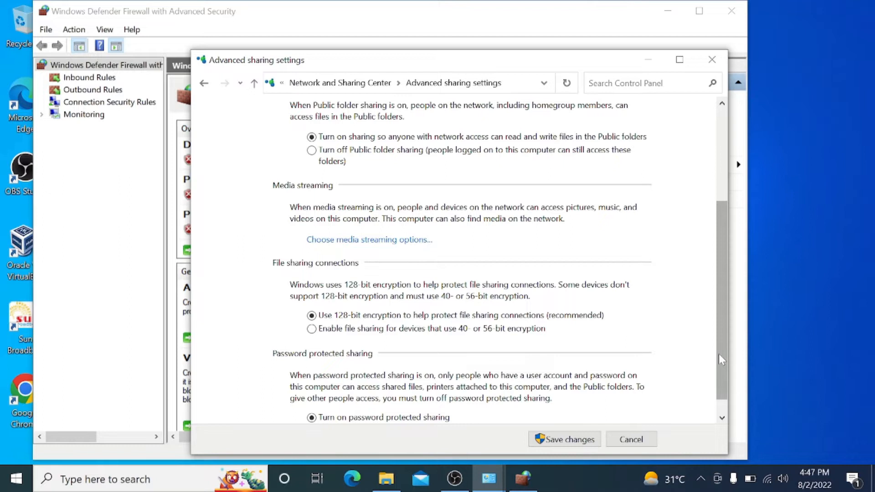
{"action": "scroll", "scroll_direction": "down", "scroll_amount": 3}
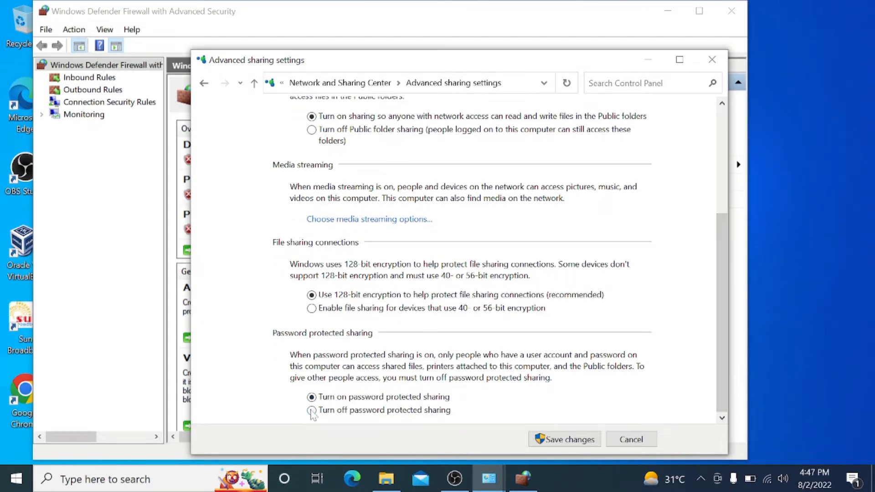
{"action": "left_click", "coordinate": [312, 410]}
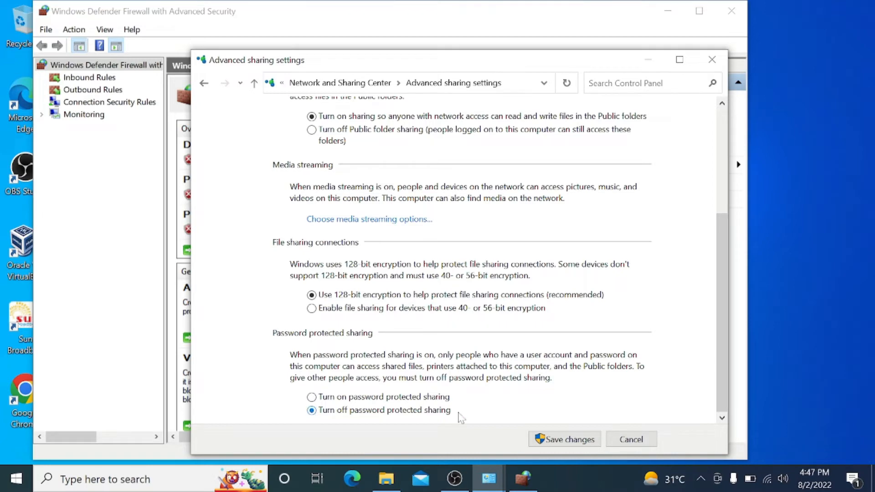
{"action": "left_click", "coordinate": [563, 439]}
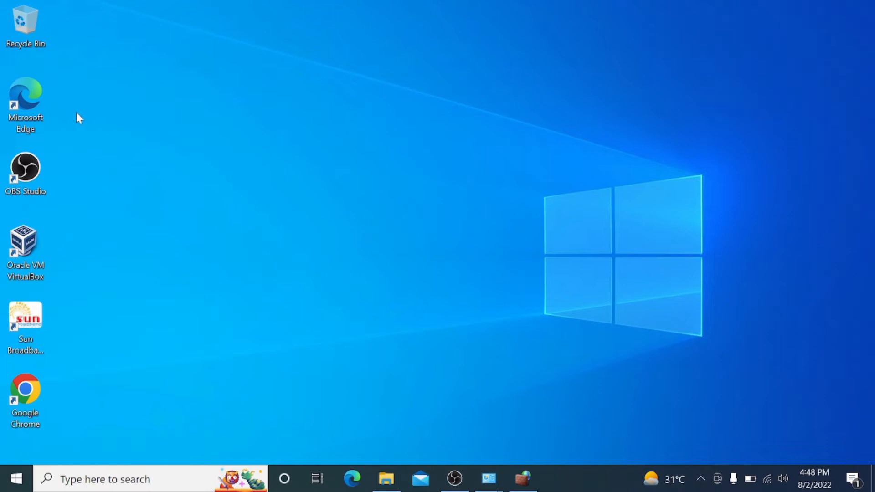
{"action": "mouse_move", "coordinate": [125, 175]}
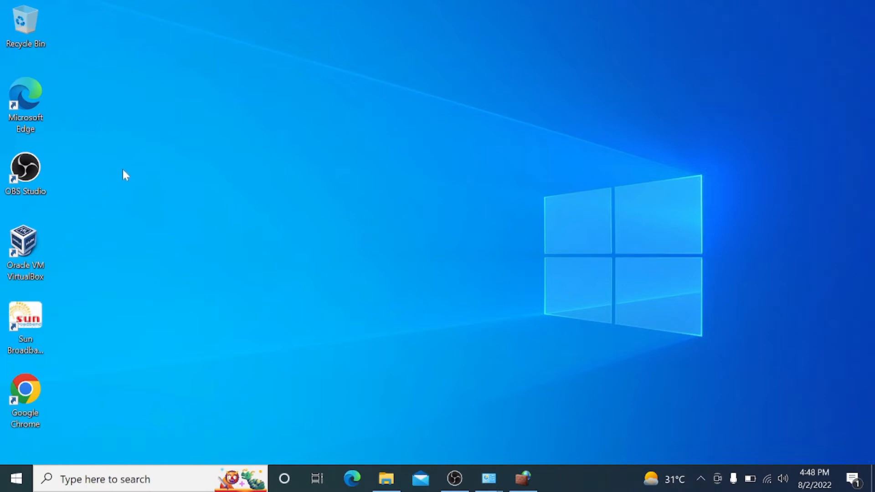
Step: Create a desktop folder and name it 'BSIT 3B - Gr. 8', fixing a typo along the way
{"action": "right_click", "coordinate": [123, 175]}
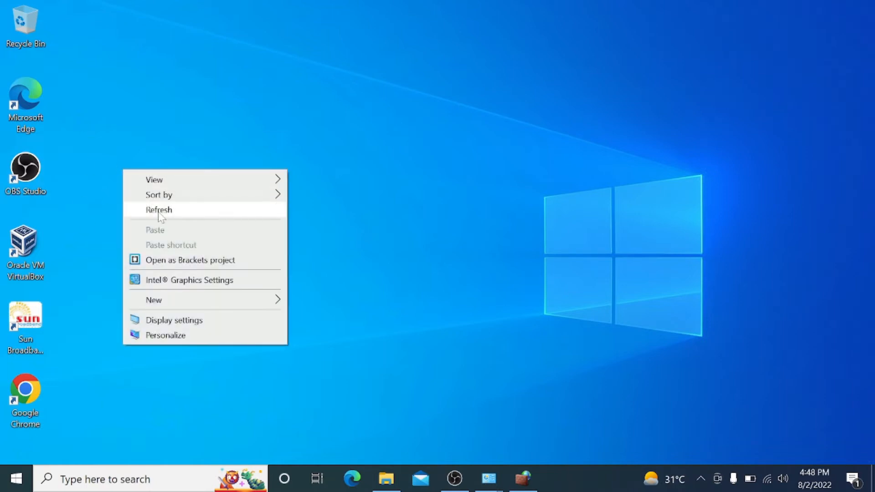
{"action": "mouse_move", "coordinate": [180, 302]}
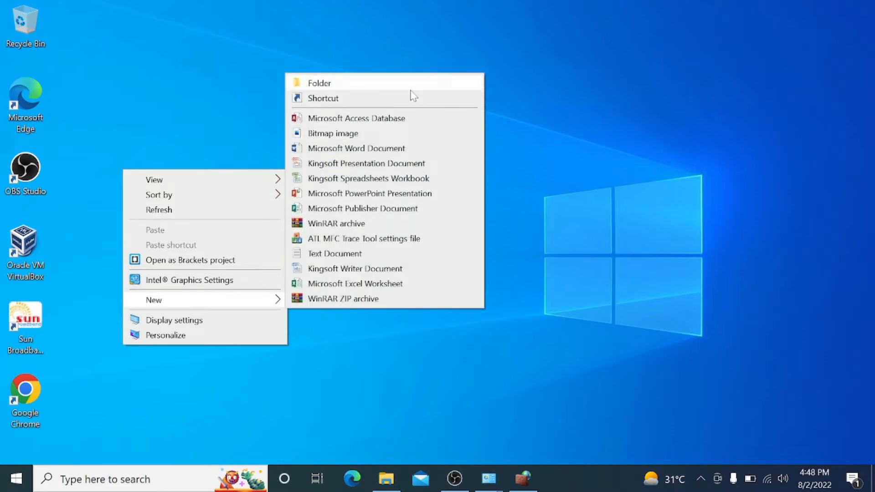
{"action": "left_click", "coordinate": [319, 83]}
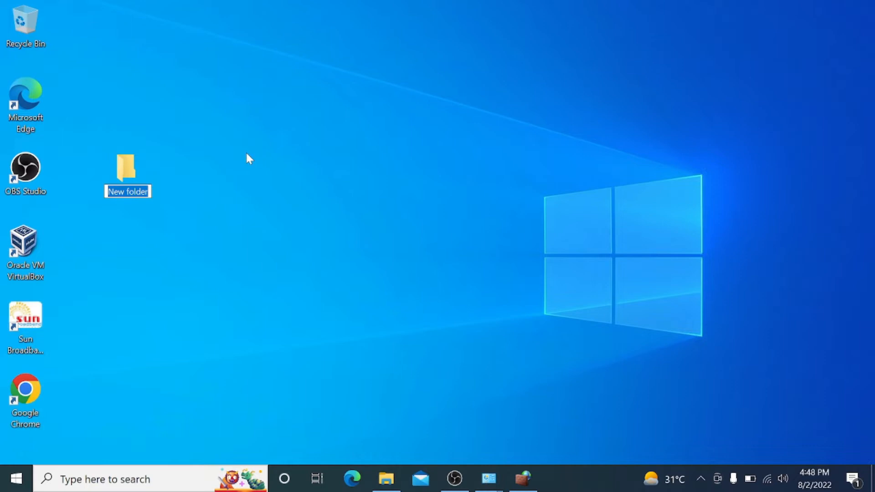
{"action": "type", "text": "BSIT"}
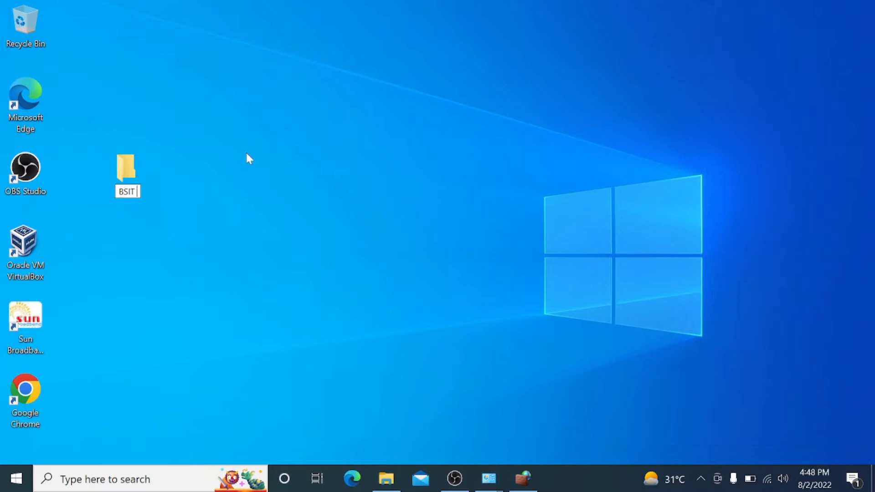
{"action": "type", "text": "#B"}
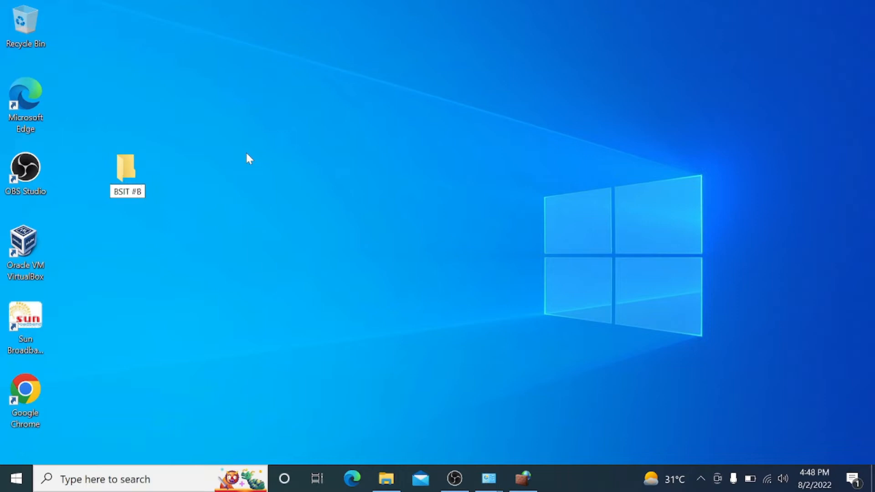
{"action": "left_click", "coordinate": [127, 190]}
{"action": "type", "text": "3"}
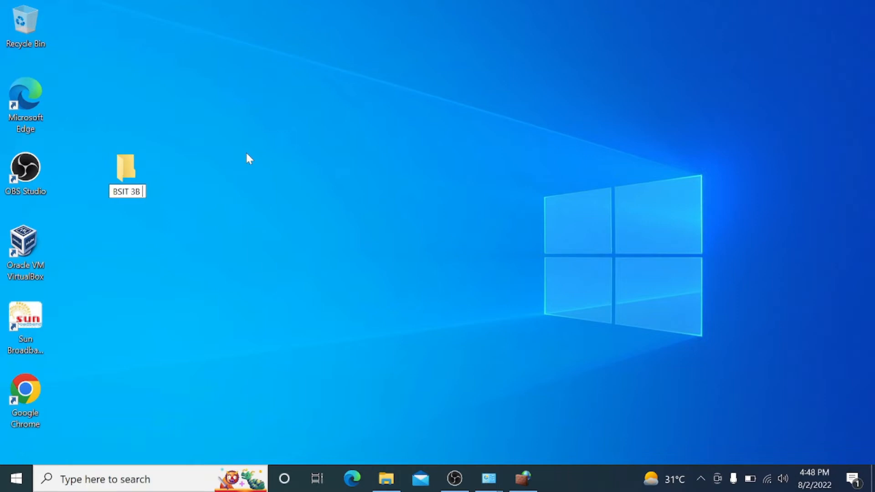
{"action": "type", "text": "- Gr. 8"}
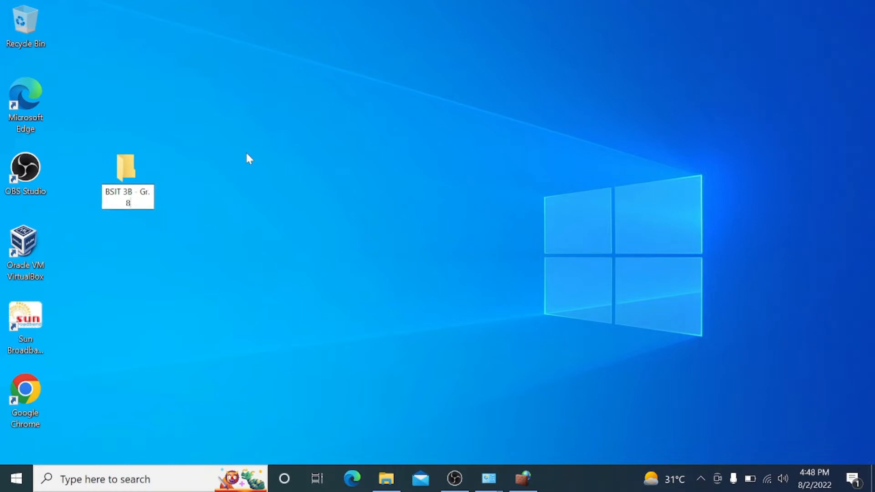
{"action": "left_click", "coordinate": [128, 168]}
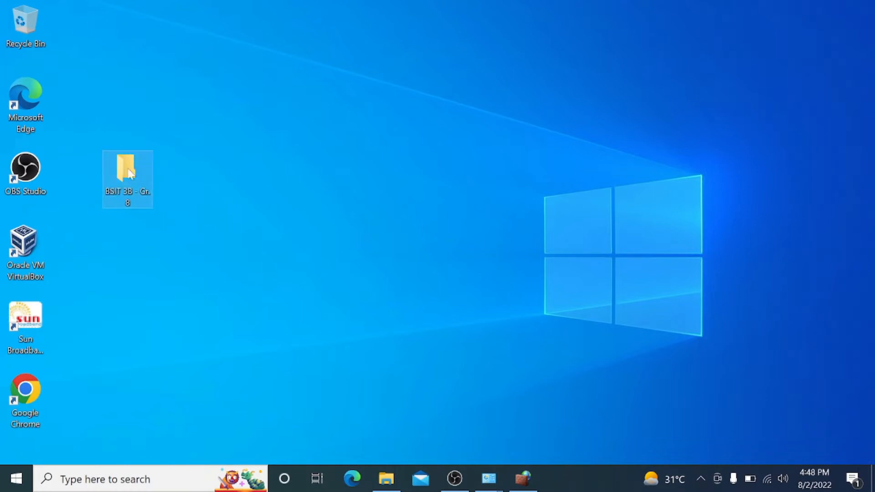
Step: Inside BSIT 3B - Gr. 8, rename a text document to Serafines alongside Dayon, Llado and Tabinas
{"action": "double_click", "coordinate": [127, 173]}
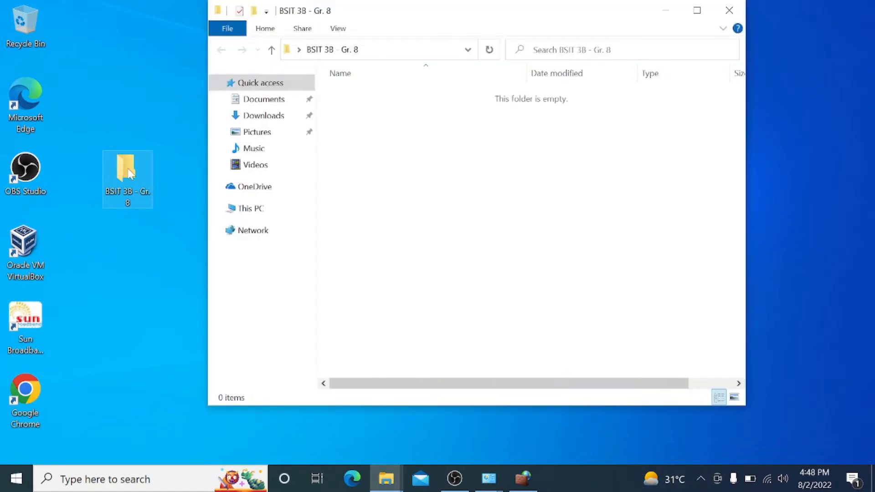
{"action": "type", "text": "S"}
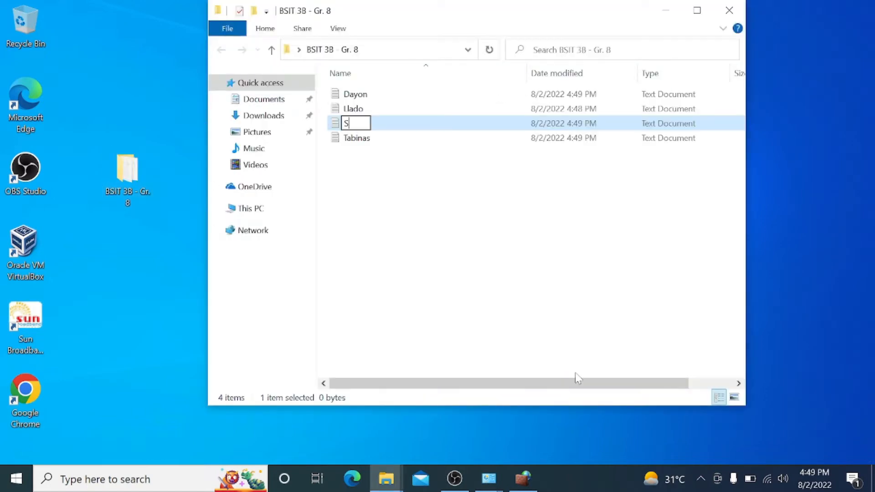
{"action": "type", "text": "erafines"}
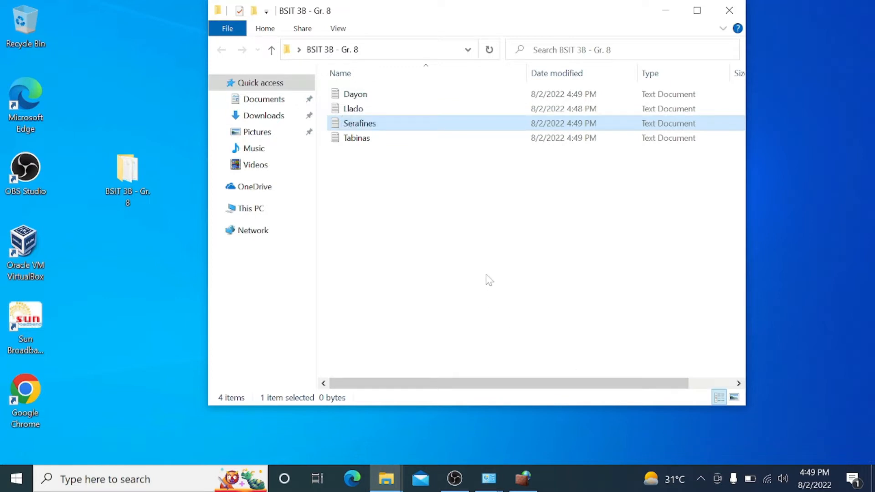
{"action": "mouse_move", "coordinate": [501, 313]}
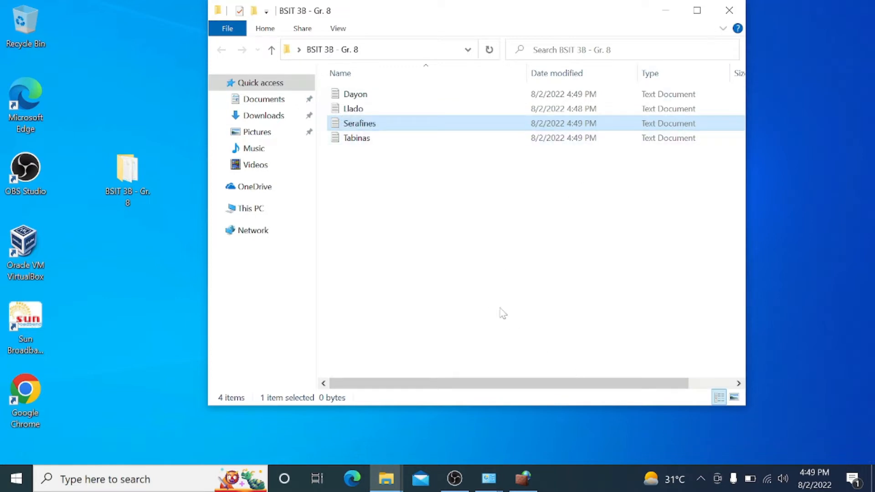
{"action": "mouse_move", "coordinate": [714, 40]}
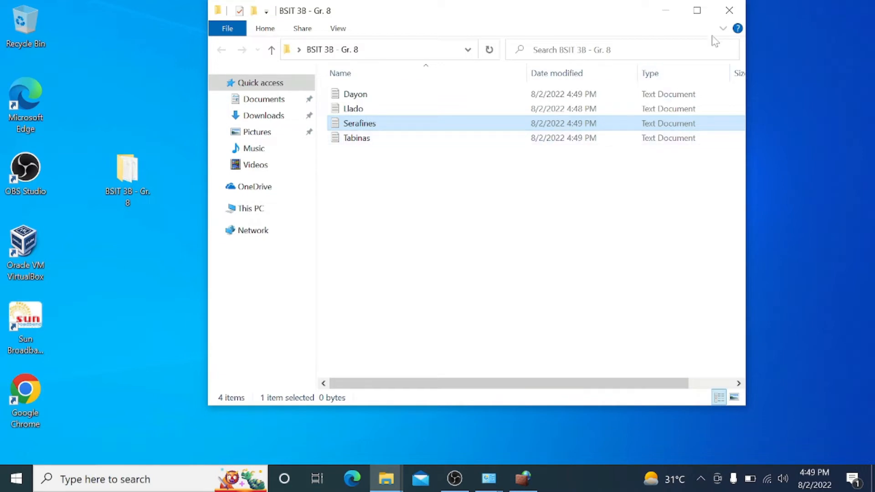
Step: Reach the BSIT 3B - Gr. 8 folder's Sharing properties and its Advanced Sharing options
{"action": "left_click", "coordinate": [729, 10]}
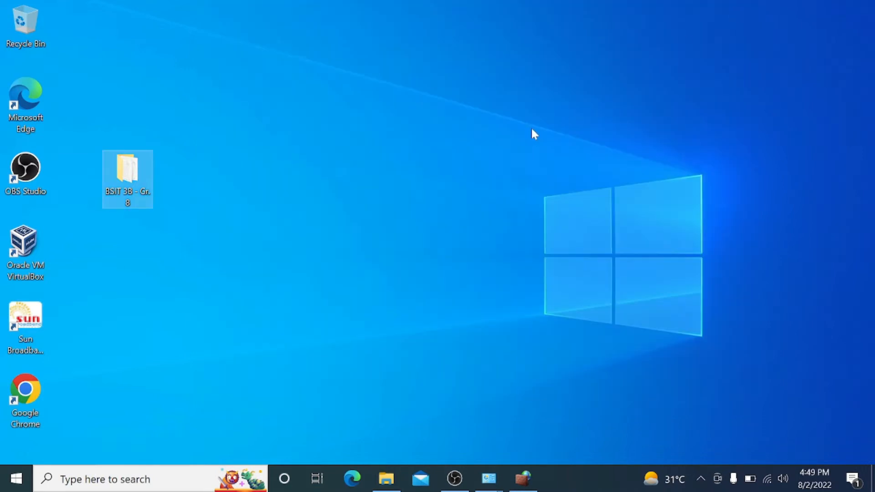
{"action": "mouse_move", "coordinate": [128, 192]}
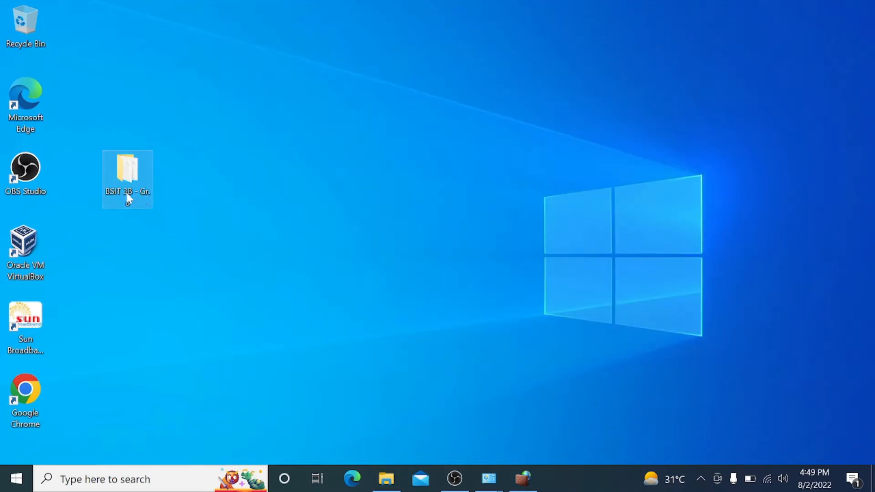
{"action": "right_click", "coordinate": [128, 179]}
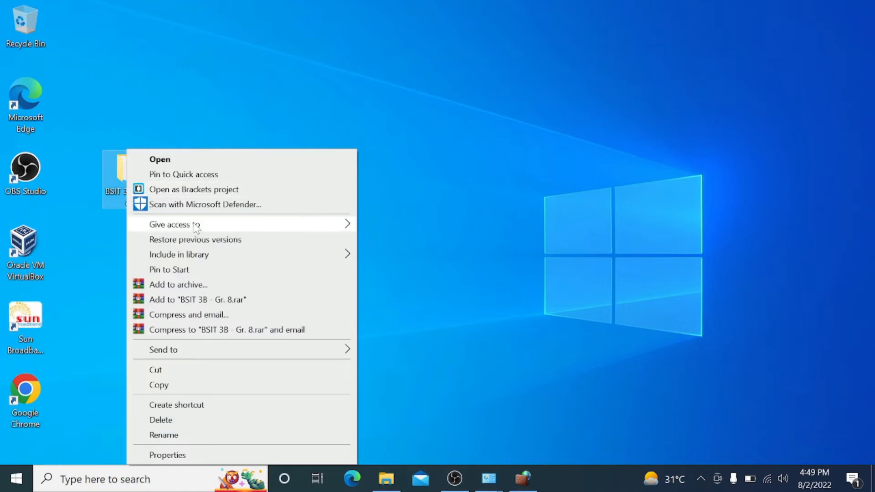
{"action": "mouse_move", "coordinate": [211, 384]}
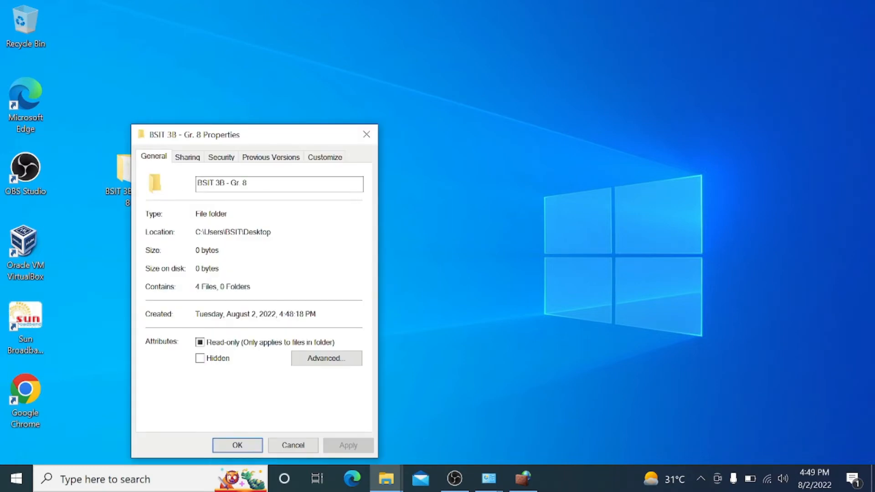
{"action": "left_click", "coordinate": [187, 157]}
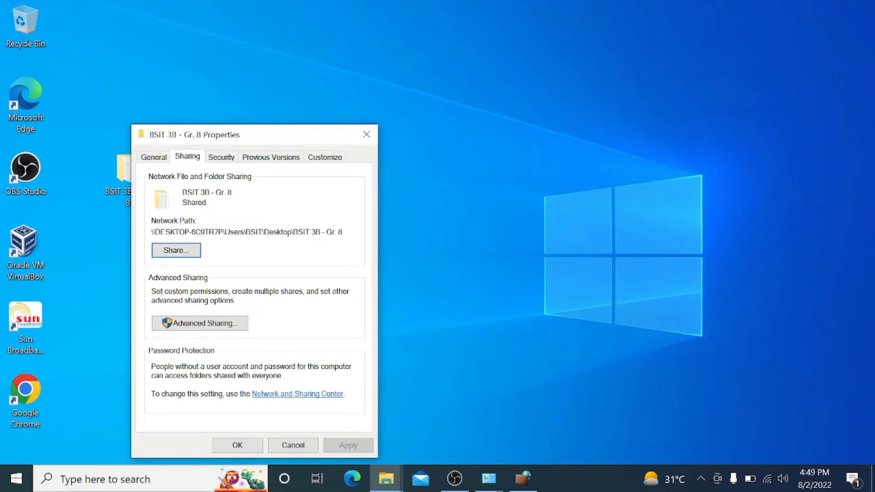
{"action": "left_click", "coordinate": [198, 322]}
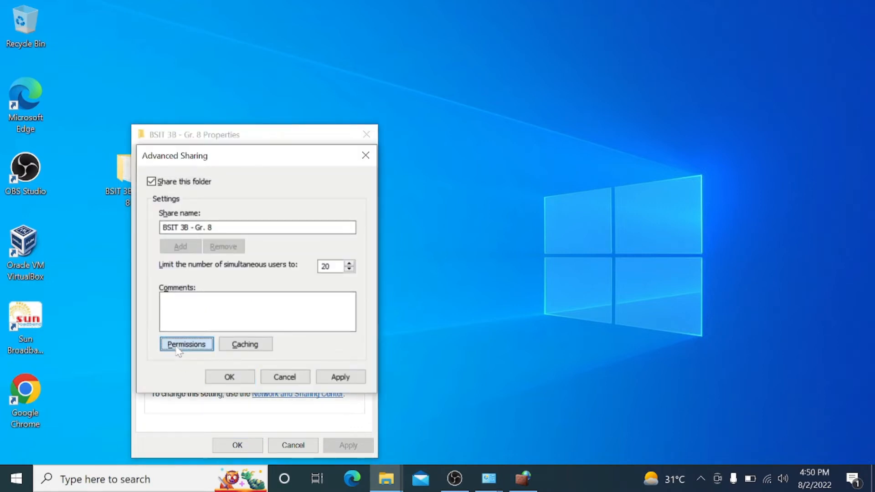
Step: Grant Everyone Full Control in the share permissions and confirm sharing the folder
{"action": "left_click", "coordinate": [186, 344]}
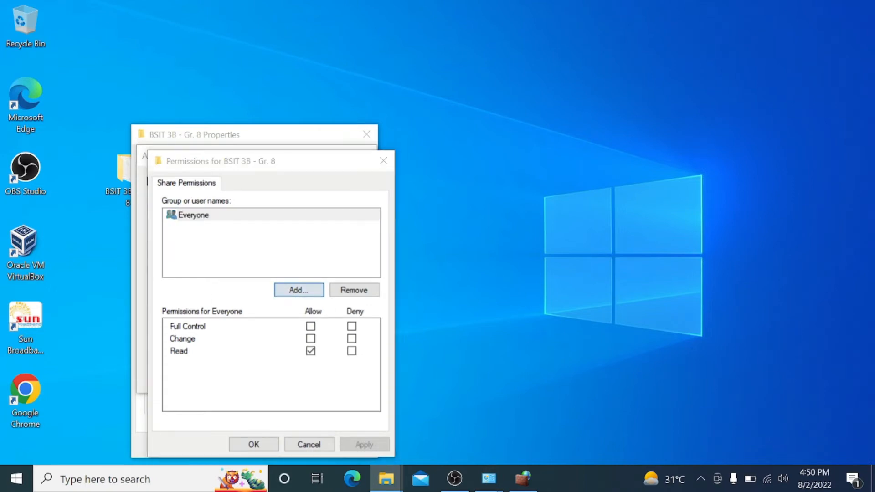
{"action": "left_click", "coordinate": [298, 290]}
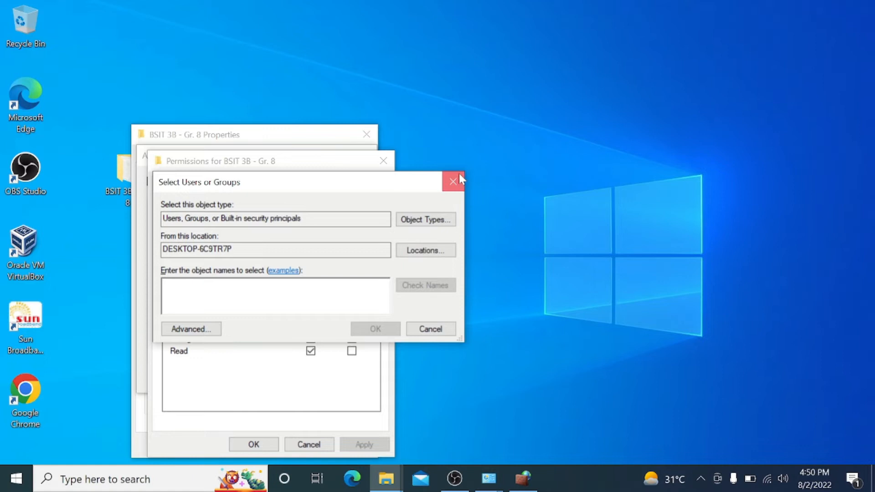
{"action": "left_click", "coordinate": [452, 181]}
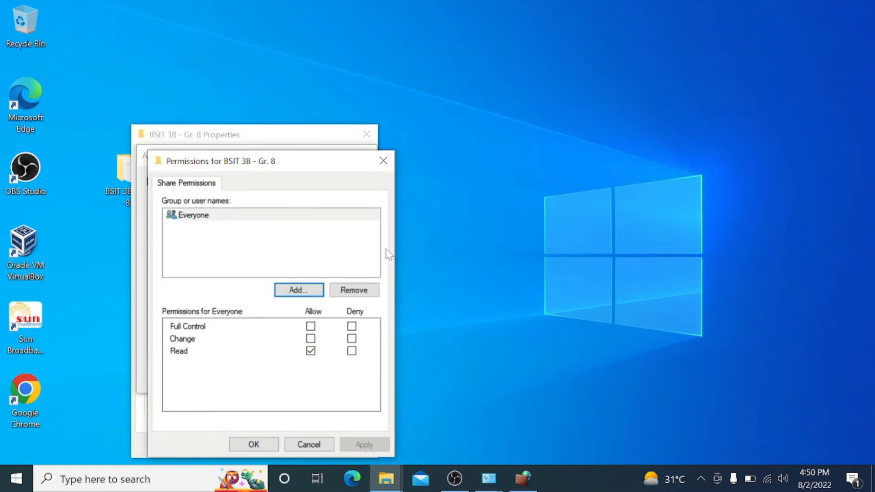
{"action": "left_click", "coordinate": [310, 326]}
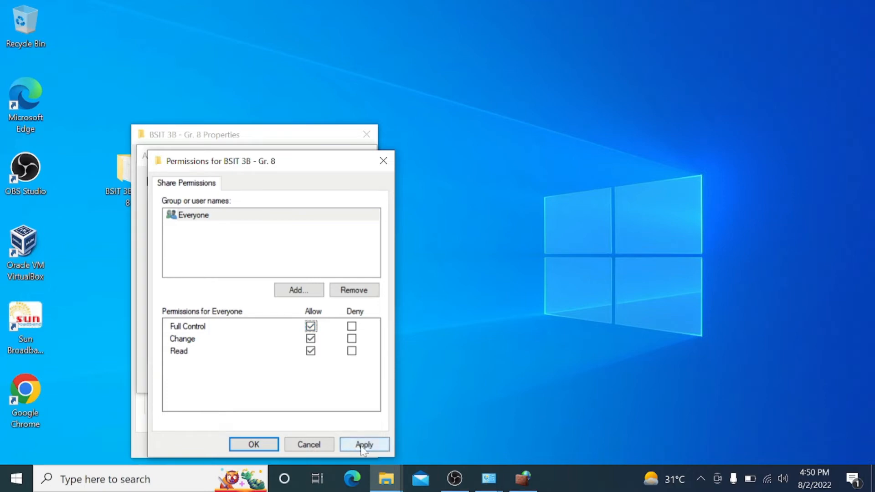
{"action": "left_click", "coordinate": [363, 444]}
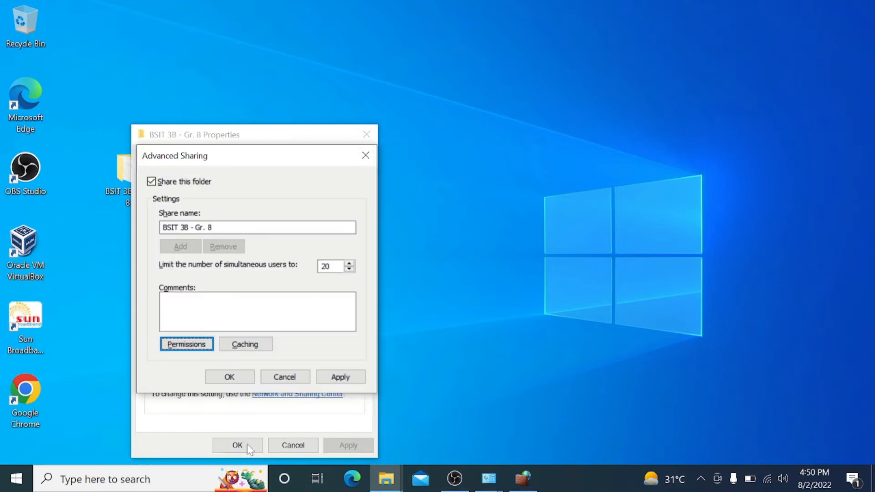
{"action": "mouse_move", "coordinate": [366, 155]}
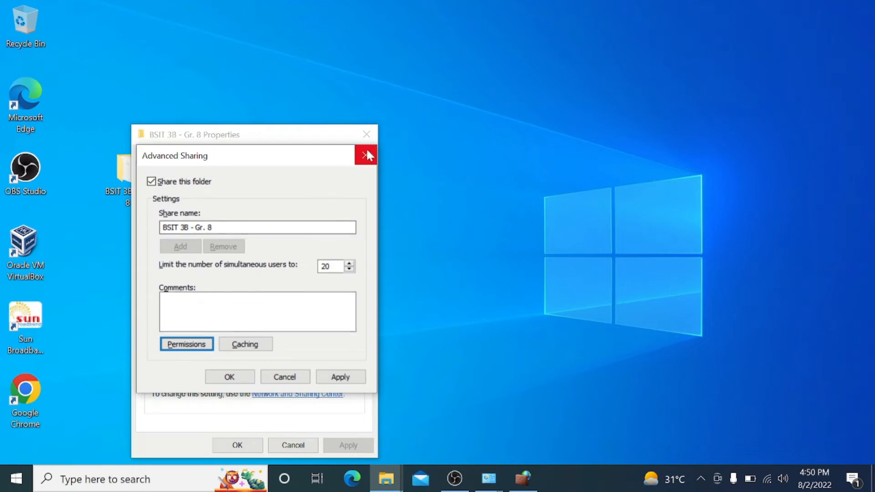
{"action": "mouse_move", "coordinate": [230, 376]}
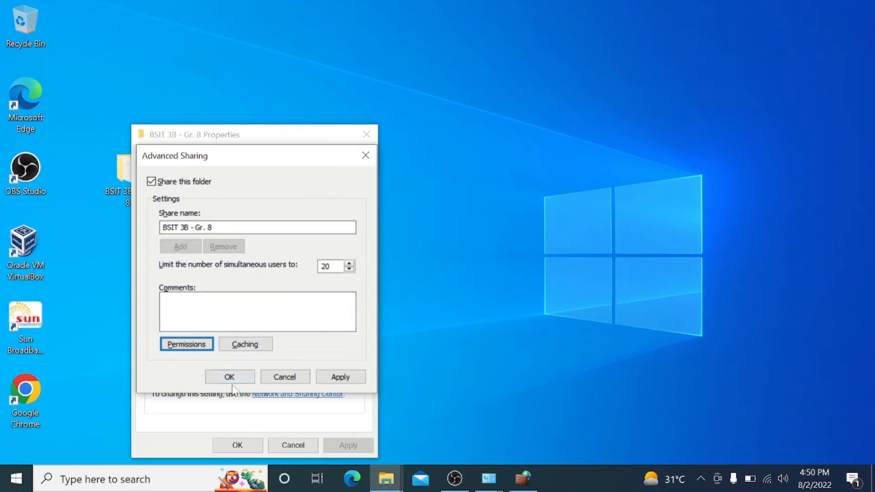
{"action": "left_click", "coordinate": [230, 376]}
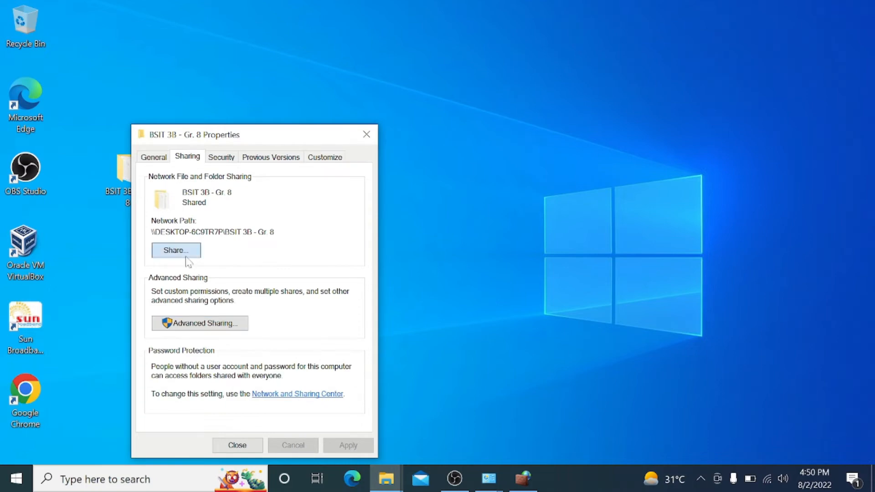
Step: In network access sharing, add Everyone to the list of people to share with
{"action": "left_click", "coordinate": [175, 250]}
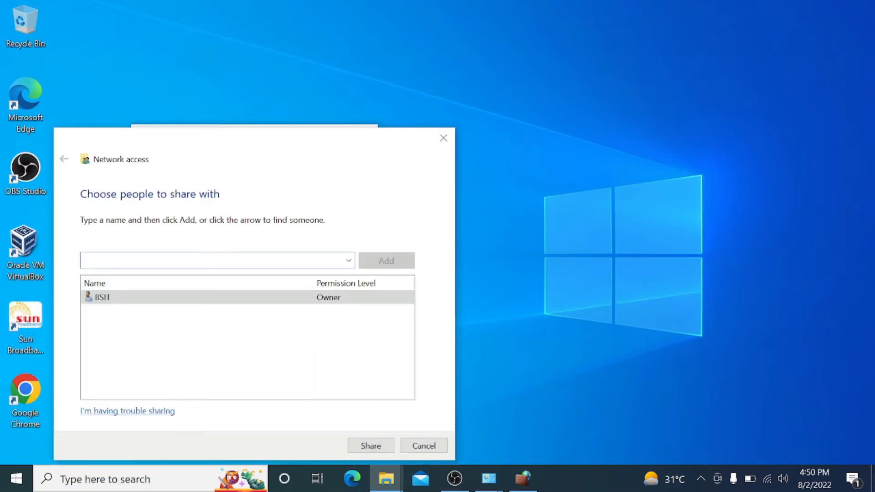
{"action": "left_click", "coordinate": [215, 260]}
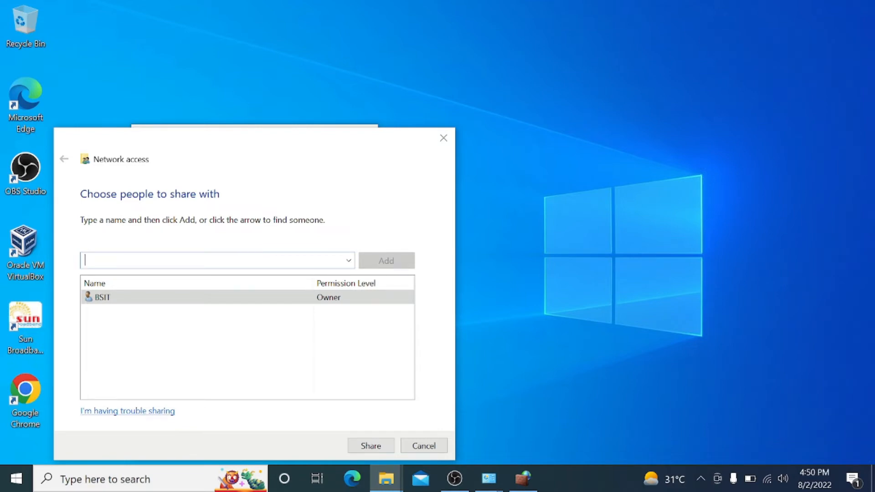
{"action": "left_click", "coordinate": [348, 261]}
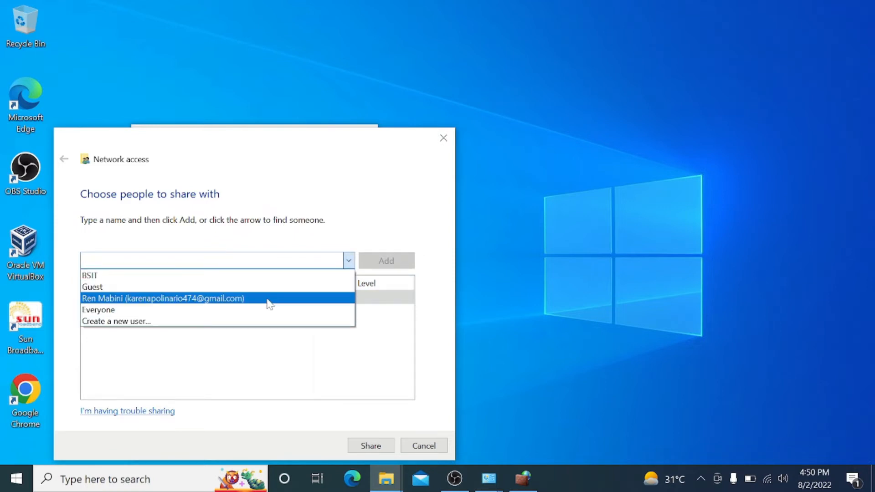
{"action": "left_click", "coordinate": [98, 309]}
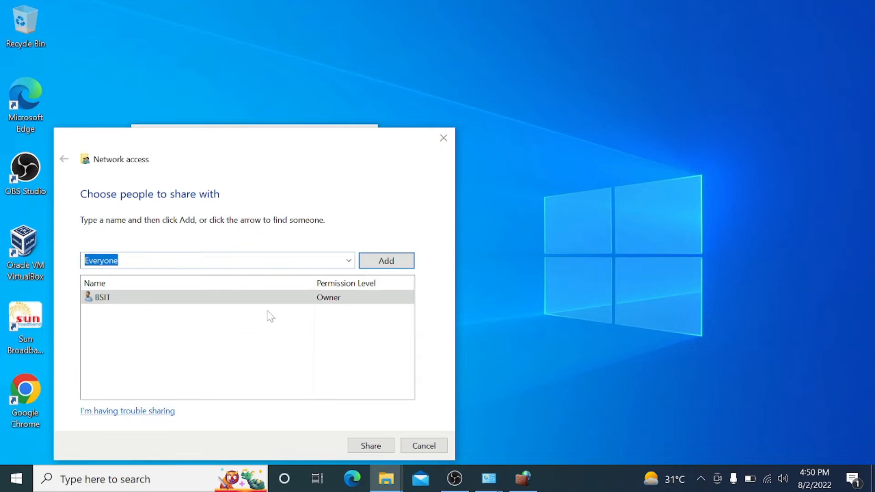
{"action": "left_click", "coordinate": [386, 260]}
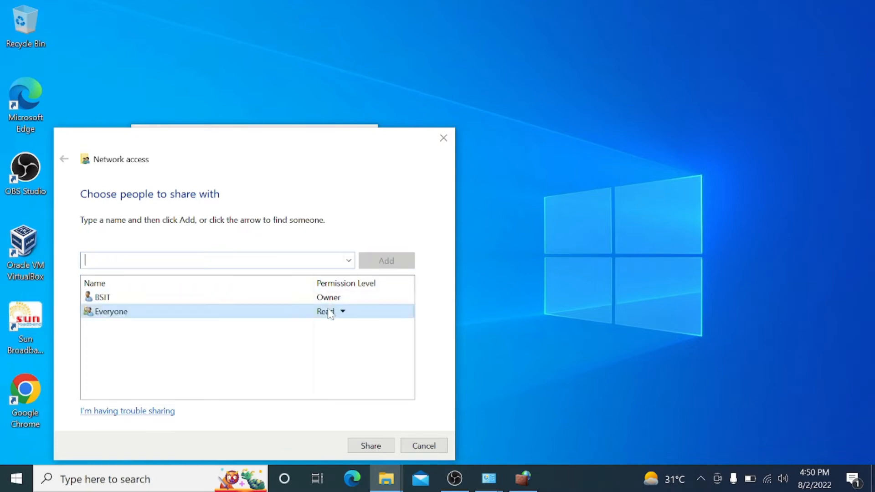
Step: Give Everyone Read/Write permission, share the folder and finish the setup
{"action": "left_click", "coordinate": [343, 311]}
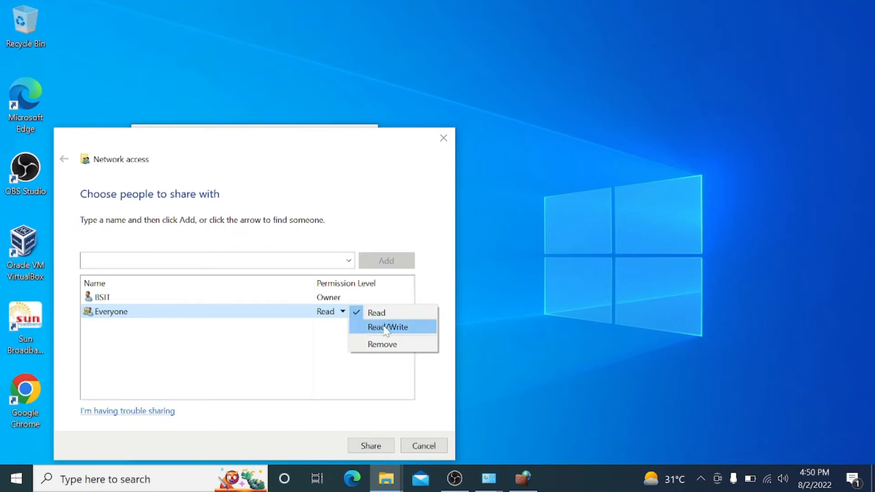
{"action": "left_click", "coordinate": [386, 327]}
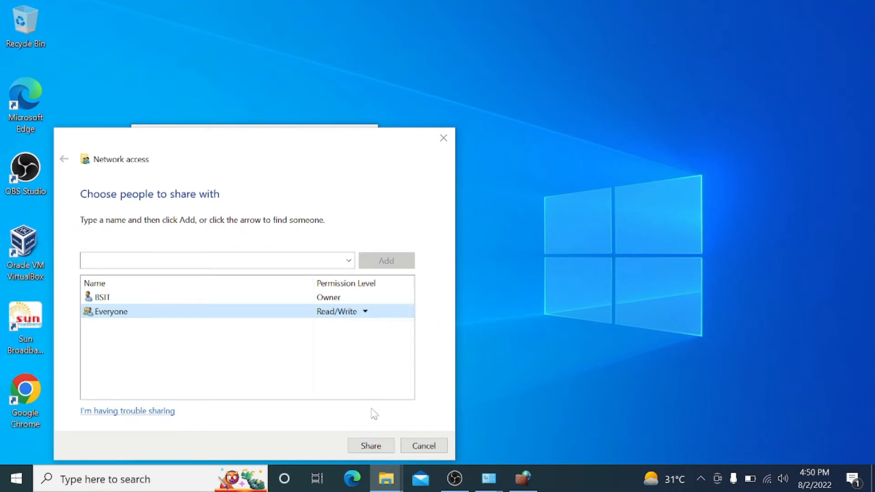
{"action": "left_click", "coordinate": [370, 445]}
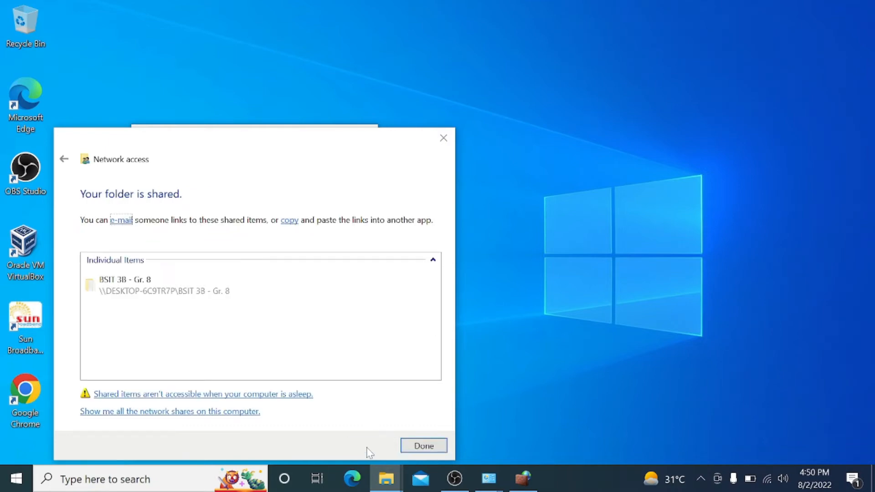
{"action": "left_click", "coordinate": [423, 445]}
{"action": "type", "text": "c"}
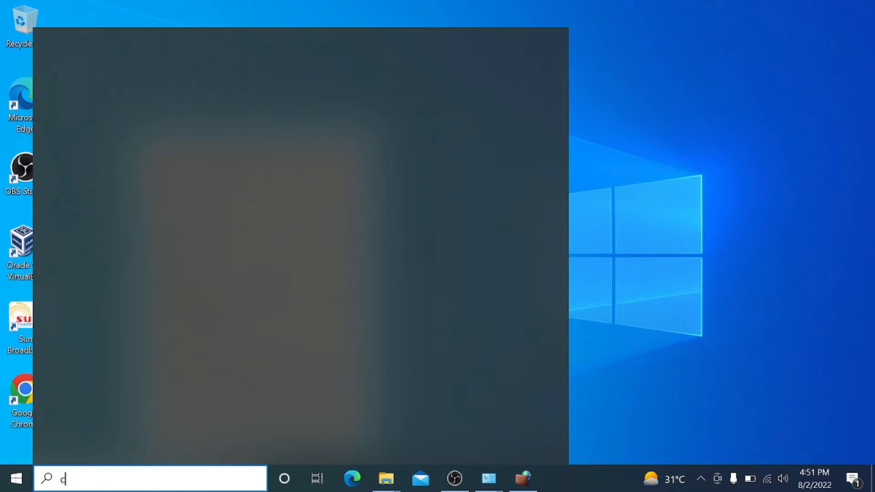
Step: Run ipconfig in Command Prompt to read the Wi-Fi IPv4 address 192.168.100.34
{"action": "type", "text": "md"}
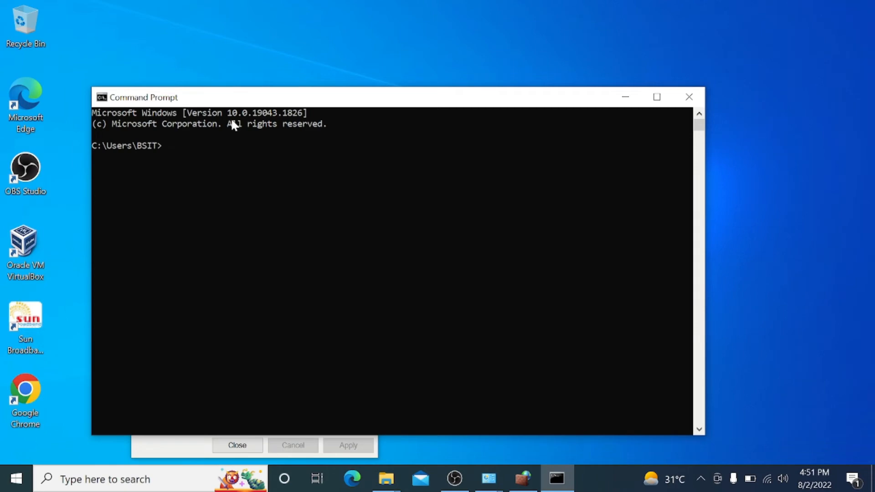
{"action": "type", "text": "ip co"}
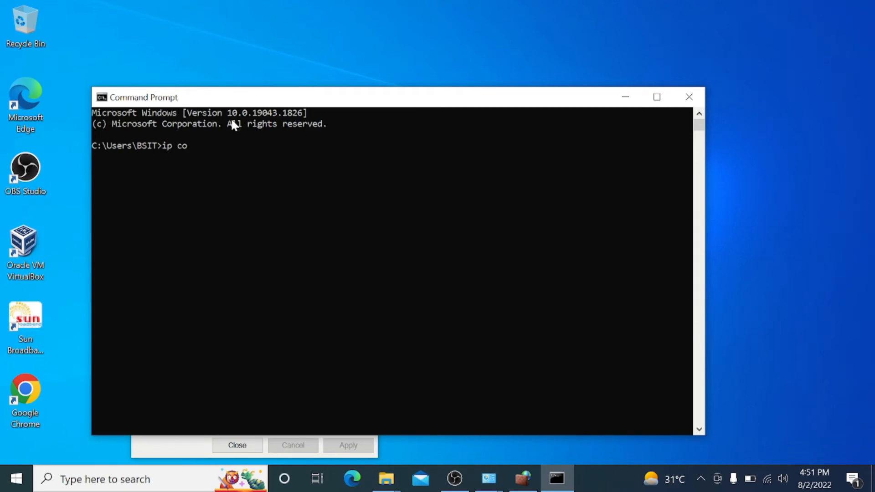
{"action": "key", "text": "Backspace"}
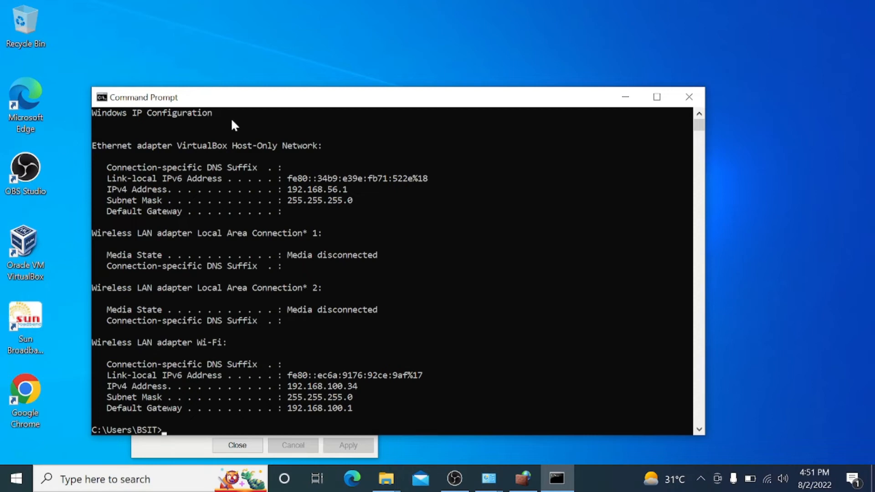
{"action": "type", "text": "19"}
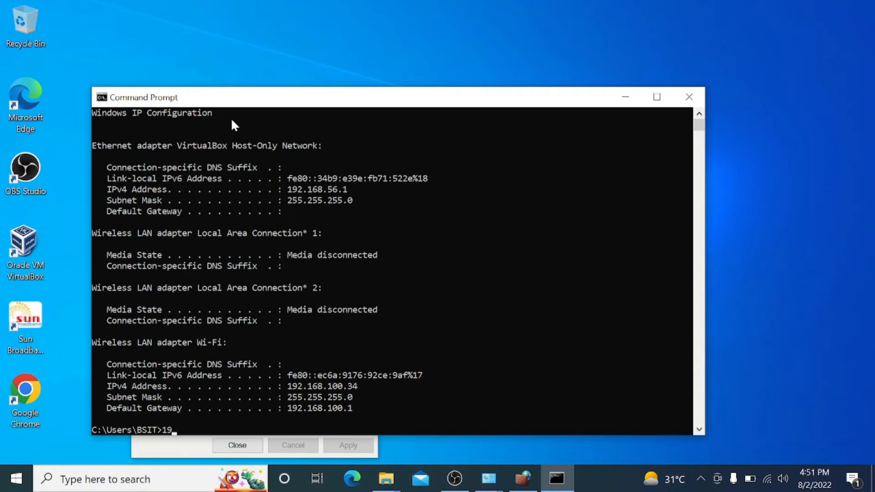
{"action": "key", "text": "BackSpace"}
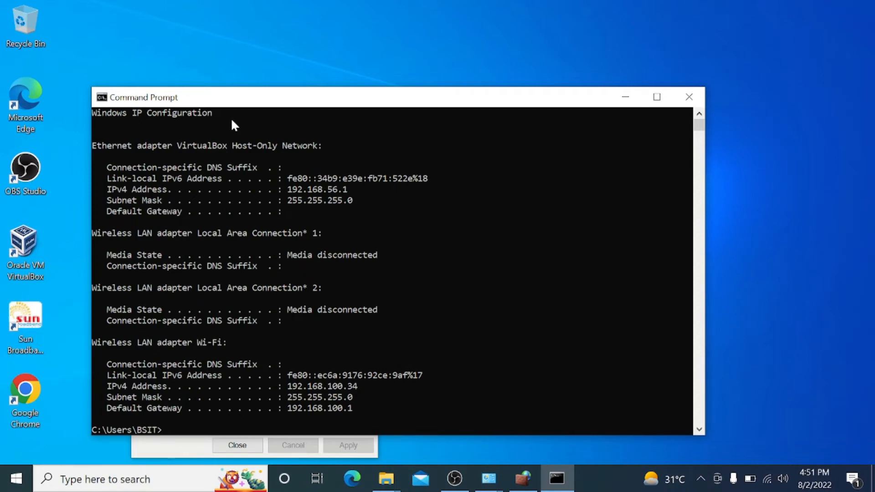
{"action": "mouse_move", "coordinate": [386, 89]}
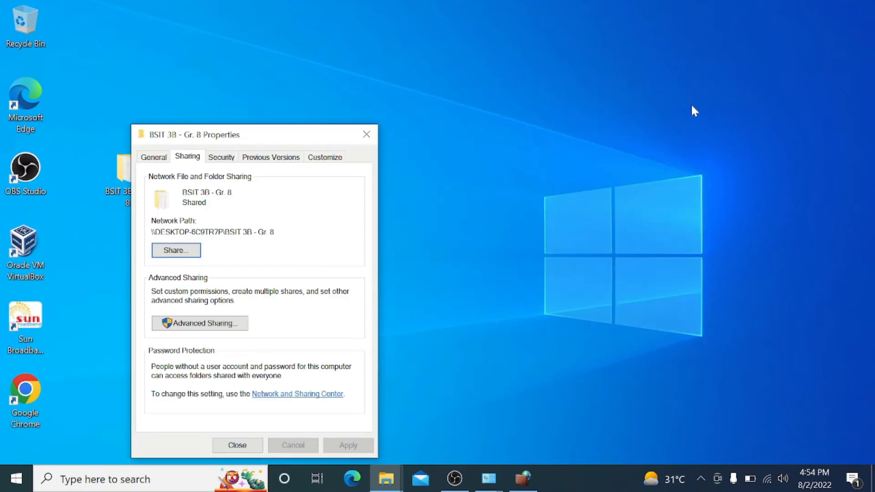
{"action": "mouse_move", "coordinate": [388, 134]}
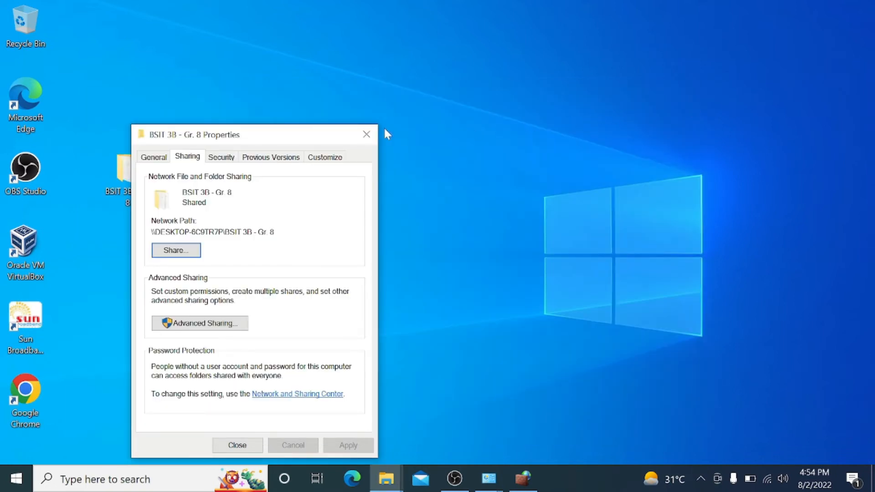
Step: Close the folder properties, refresh the desktop and reopen the BSIT 3B - Gr. 8 folder
{"action": "left_click", "coordinate": [237, 444]}
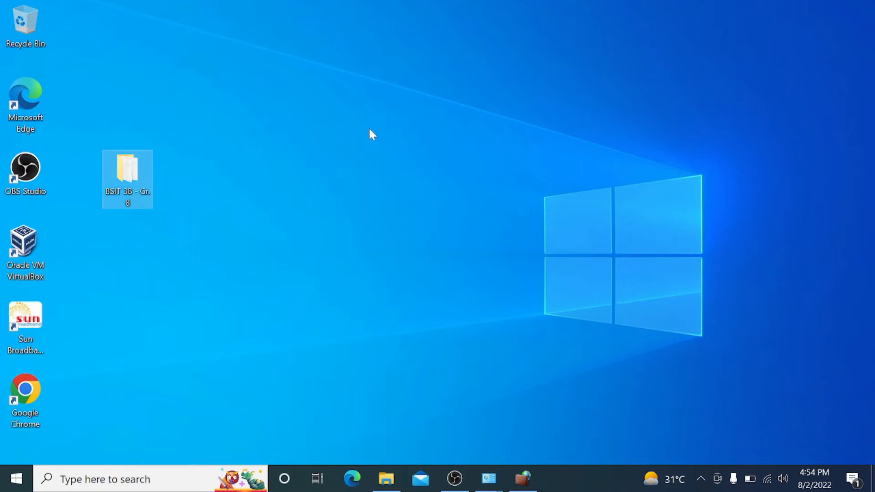
{"action": "mouse_move", "coordinate": [373, 142]}
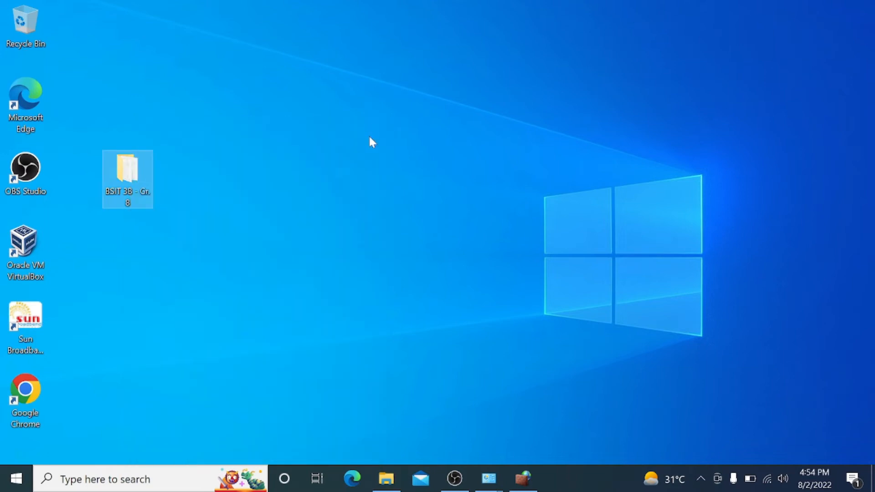
{"action": "left_click", "coordinate": [371, 155]}
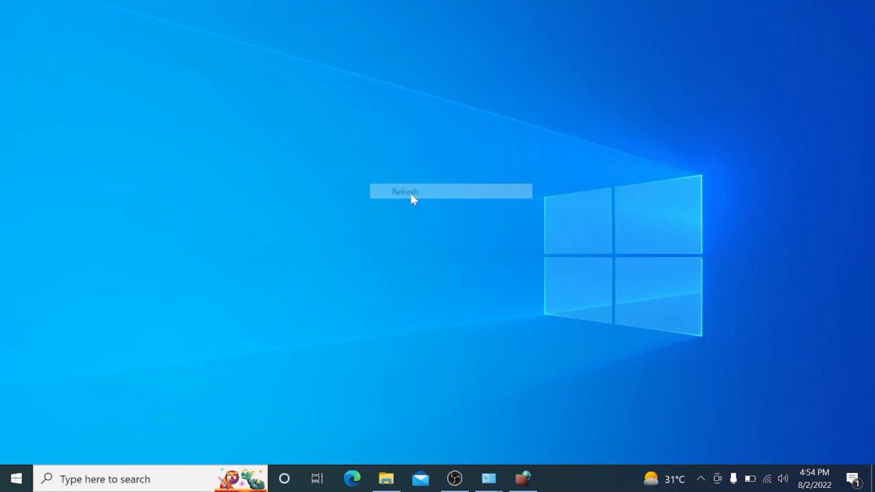
{"action": "left_click", "coordinate": [404, 191]}
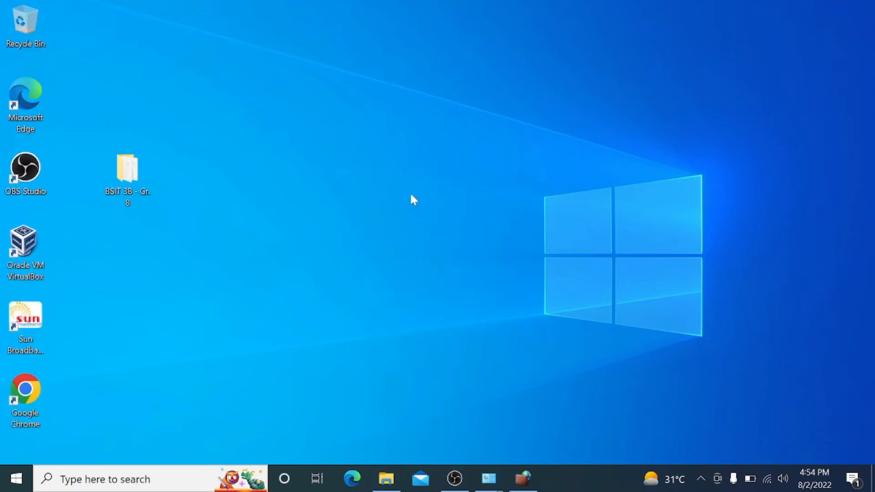
{"action": "mouse_move", "coordinate": [147, 211]}
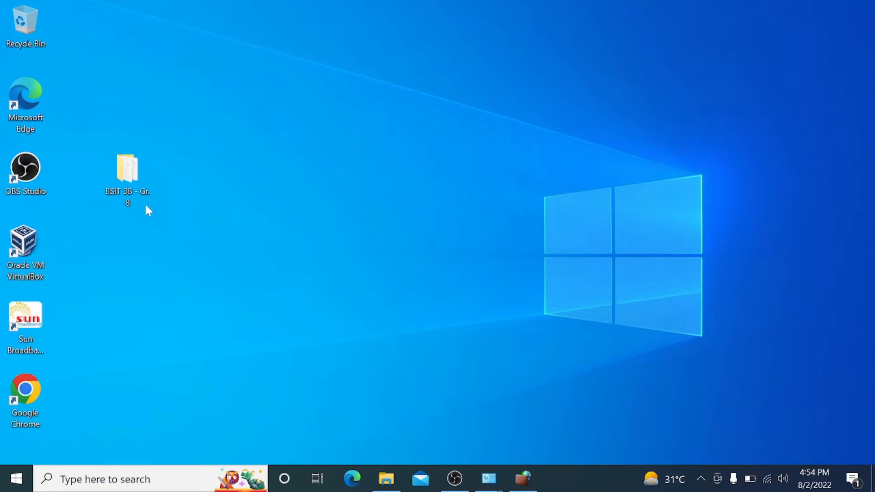
{"action": "left_click", "coordinate": [127, 173]}
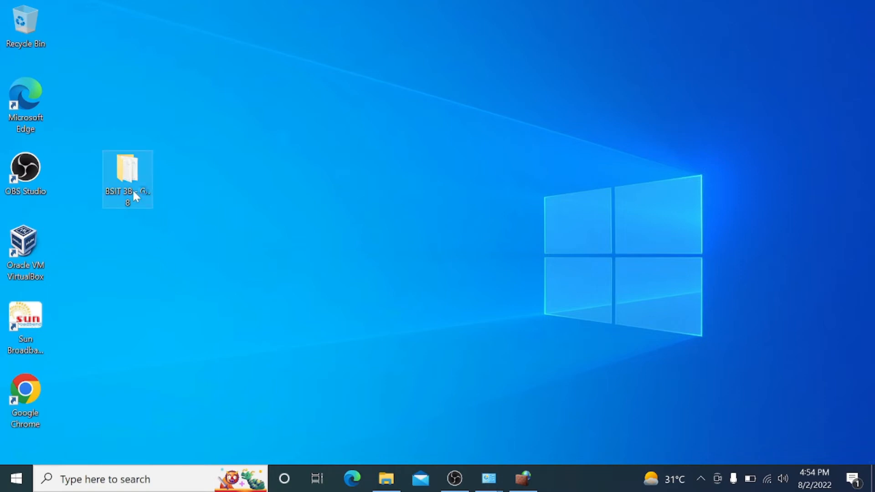
{"action": "double_click", "coordinate": [128, 167]}
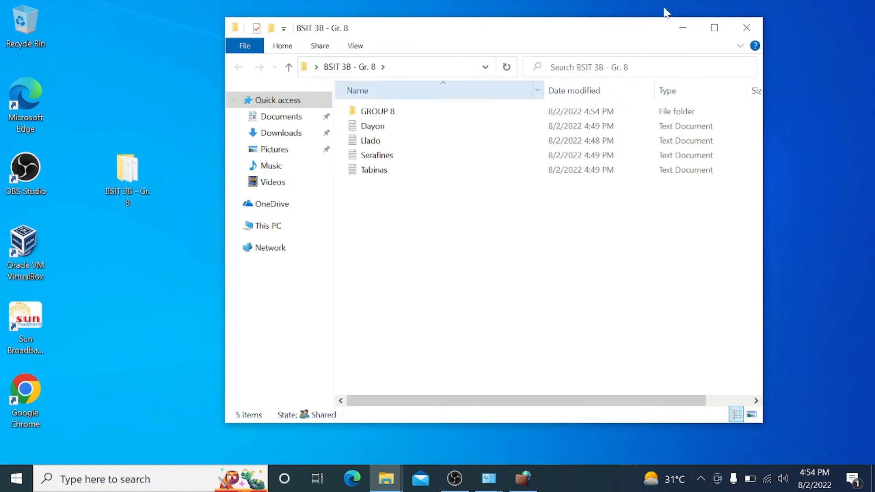
{"action": "mouse_move", "coordinate": [506, 66]}
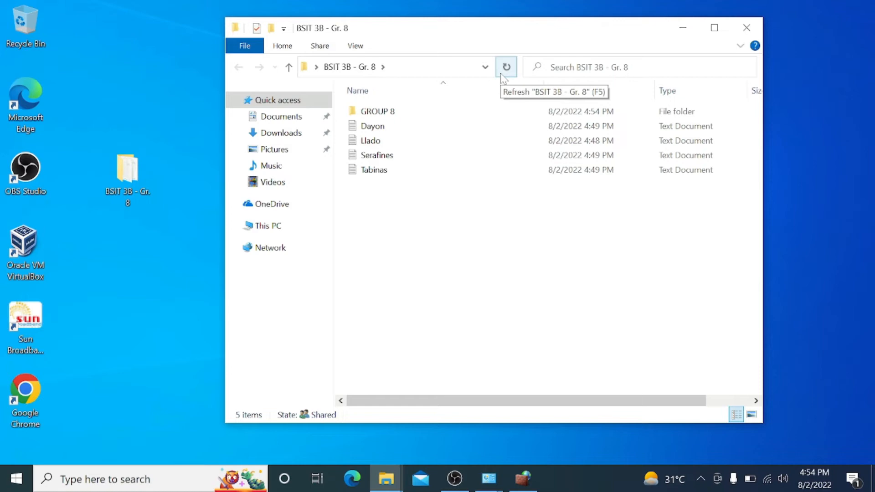
{"action": "mouse_move", "coordinate": [746, 28]}
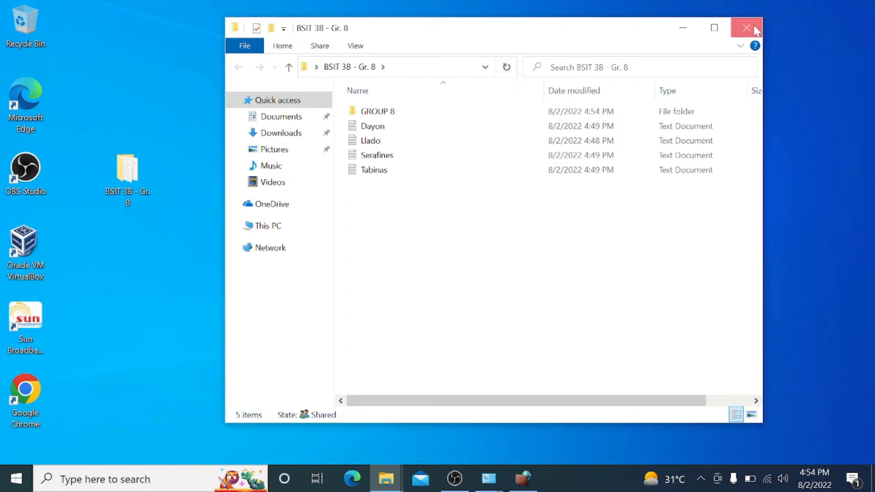
Step: Disconnect all interrupted server connections from the macOS alert
{"action": "left_click", "coordinate": [745, 29]}
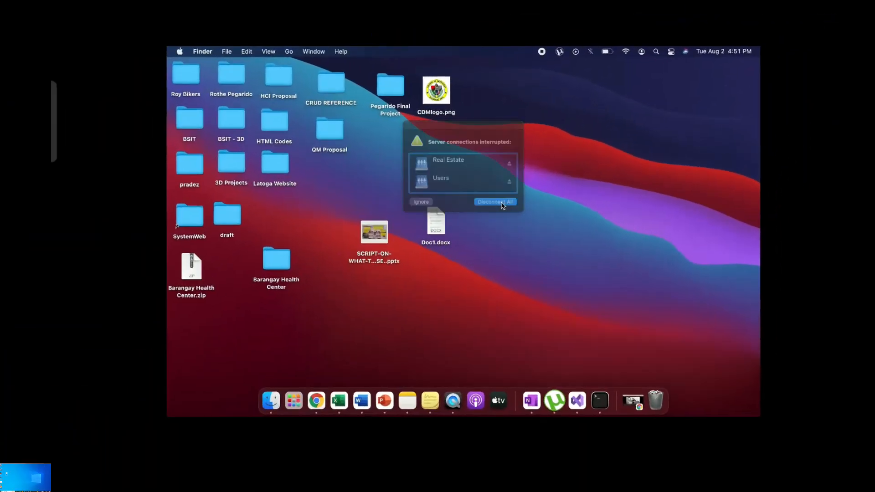
{"action": "left_click", "coordinate": [494, 201]}
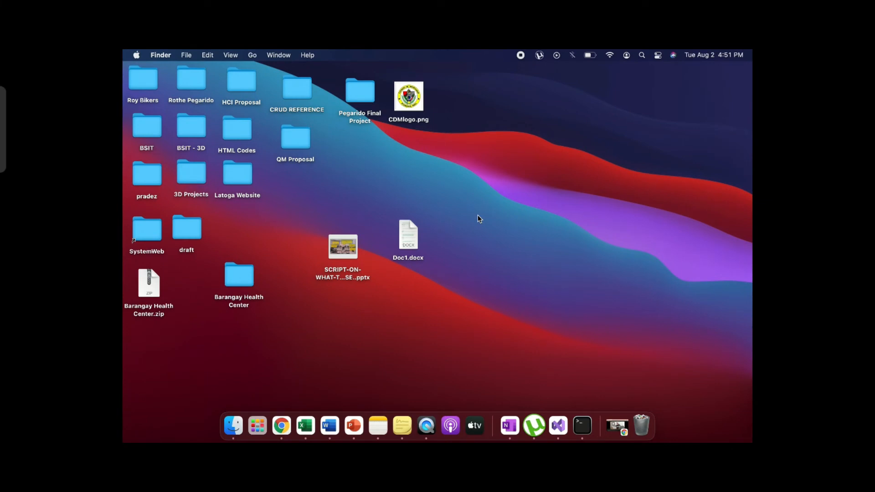
{"action": "mouse_move", "coordinate": [468, 138]}
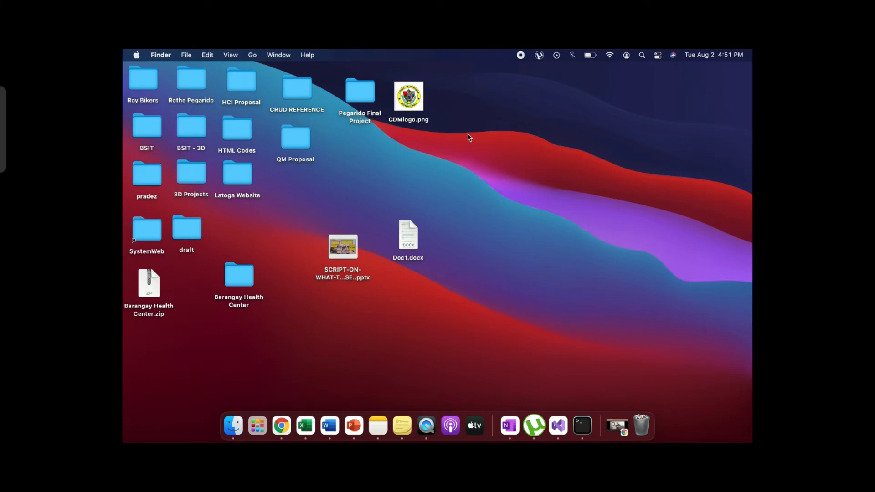
{"action": "mouse_move", "coordinate": [380, 191]}
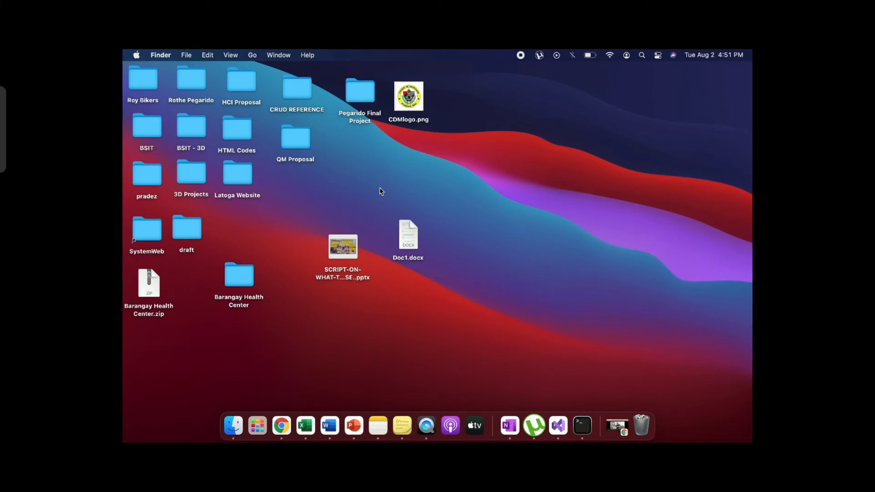
{"action": "mouse_move", "coordinate": [124, 88]}
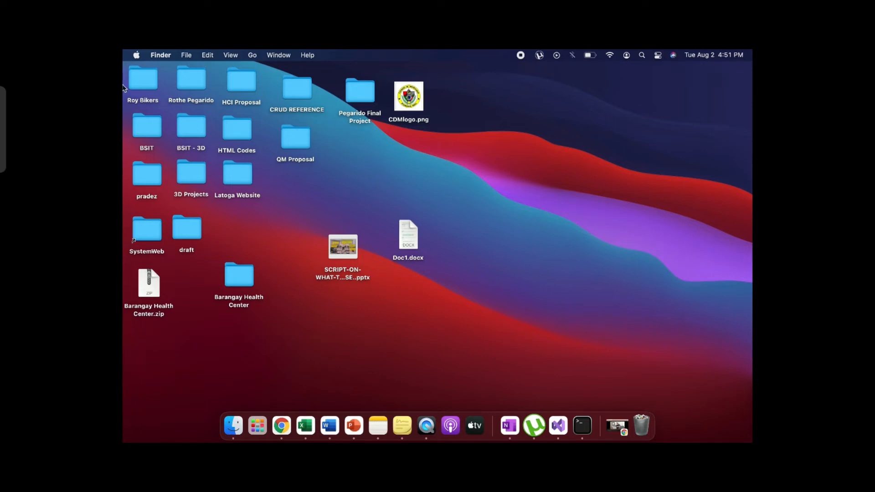
{"action": "mouse_move", "coordinate": [161, 58]}
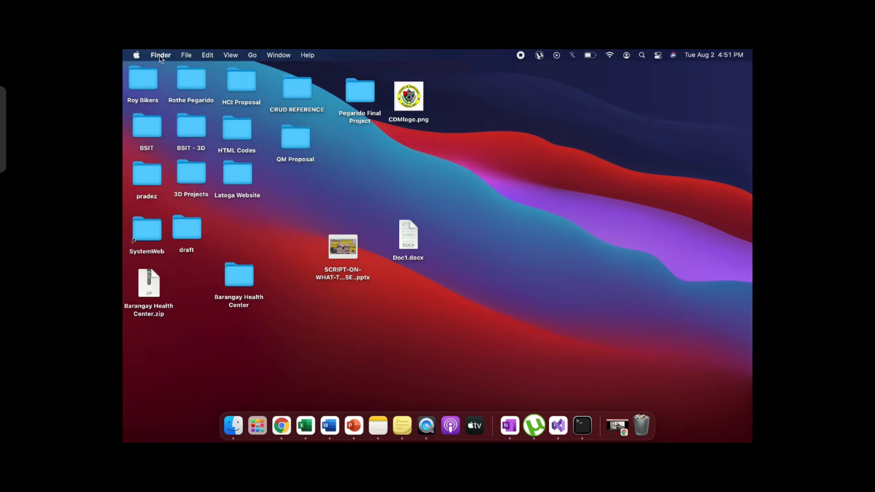
{"action": "left_click", "coordinate": [160, 55]}
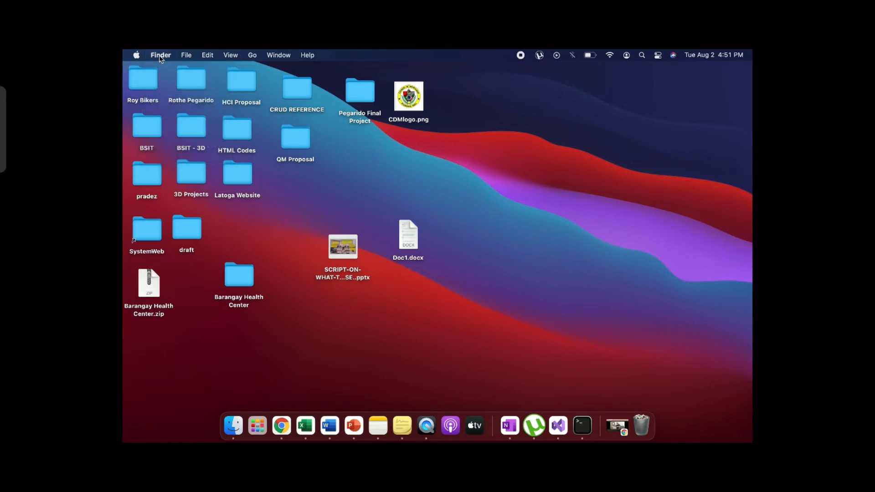
Step: Bring up Finder's Dock menu with the Connect to Server option
{"action": "left_click", "coordinate": [160, 54]}
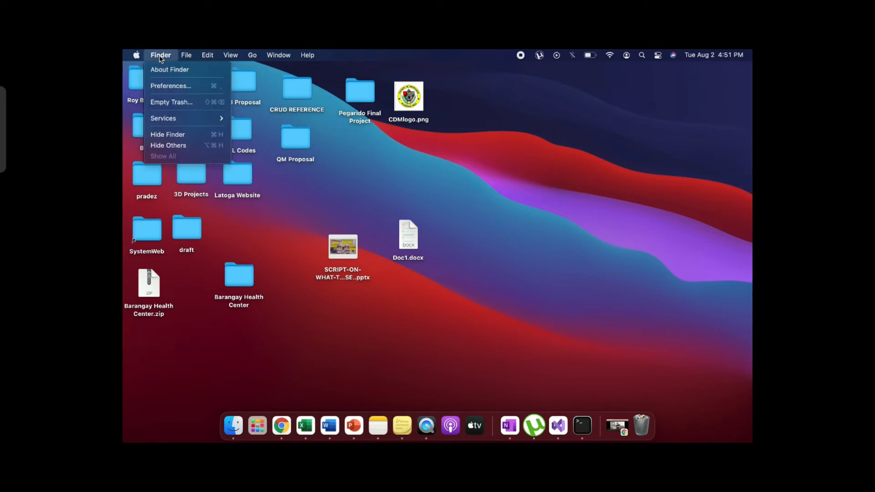
{"action": "left_click", "coordinate": [136, 54]}
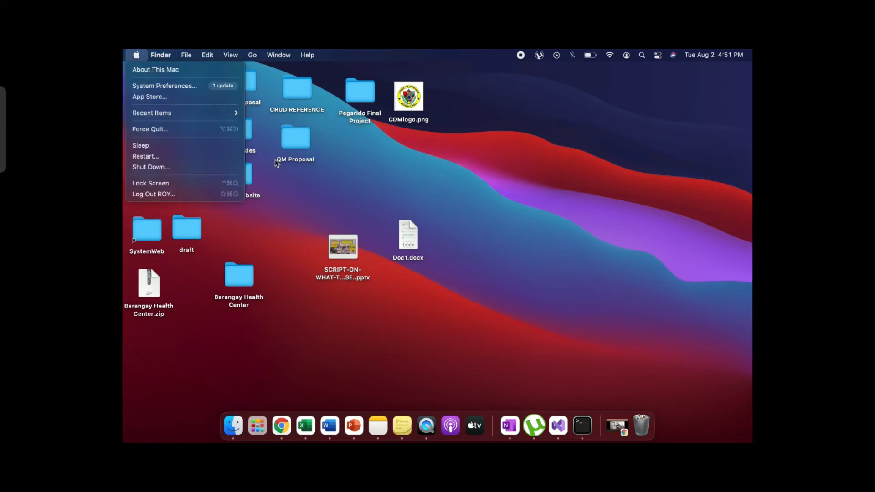
{"action": "mouse_move", "coordinate": [228, 436]}
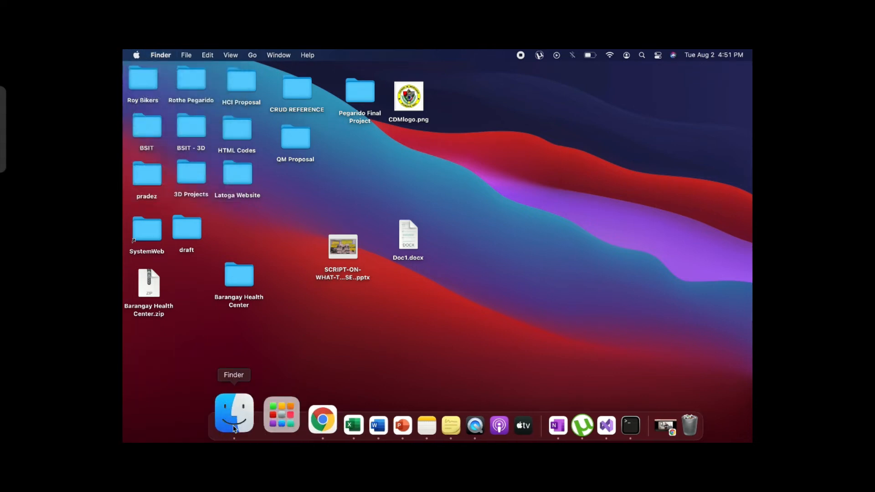
{"action": "right_click", "coordinate": [233, 412]}
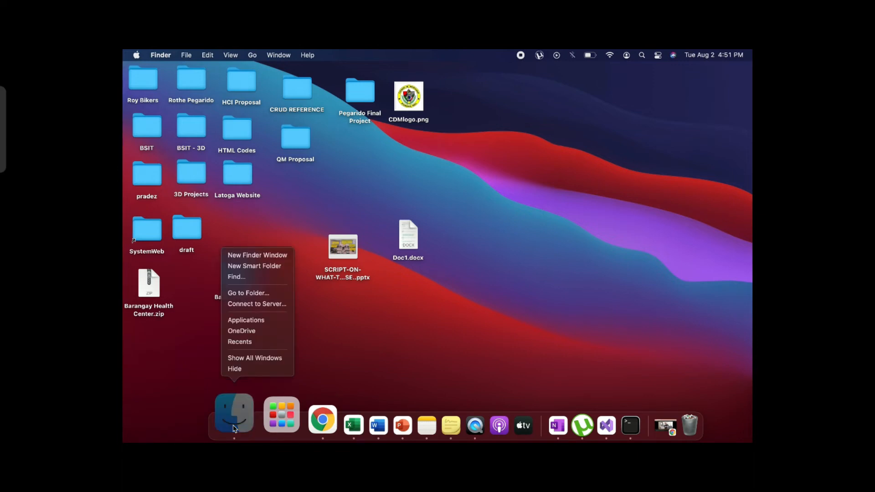
{"action": "mouse_move", "coordinate": [251, 397]}
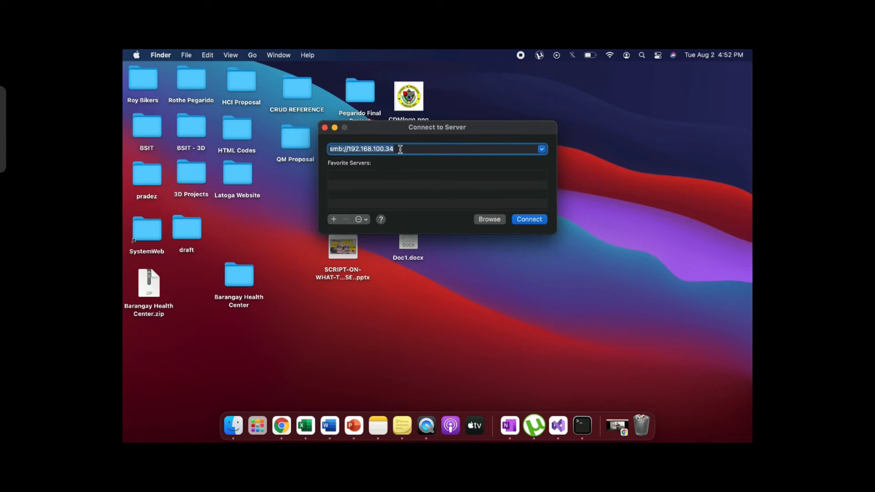
Step: Replace the server address with recent smb://192.168.100.34 and connect to it
{"action": "key", "text": "Backspace"}
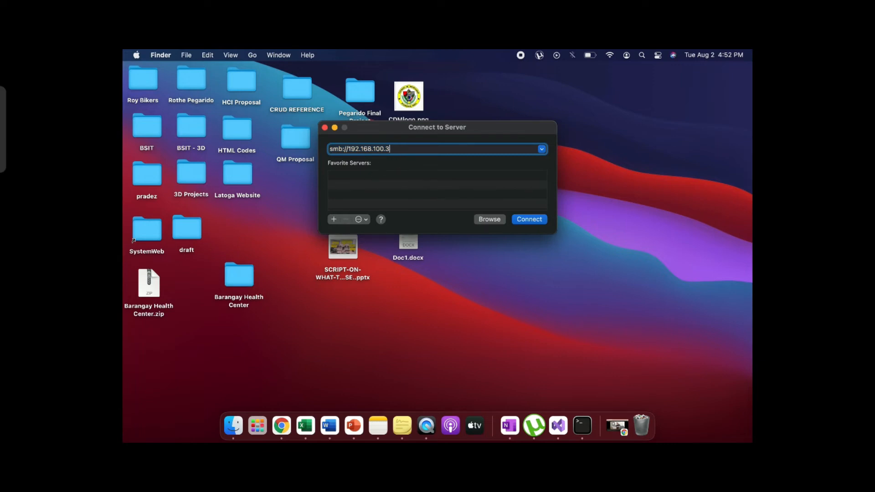
{"action": "key", "text": "Backspace"}
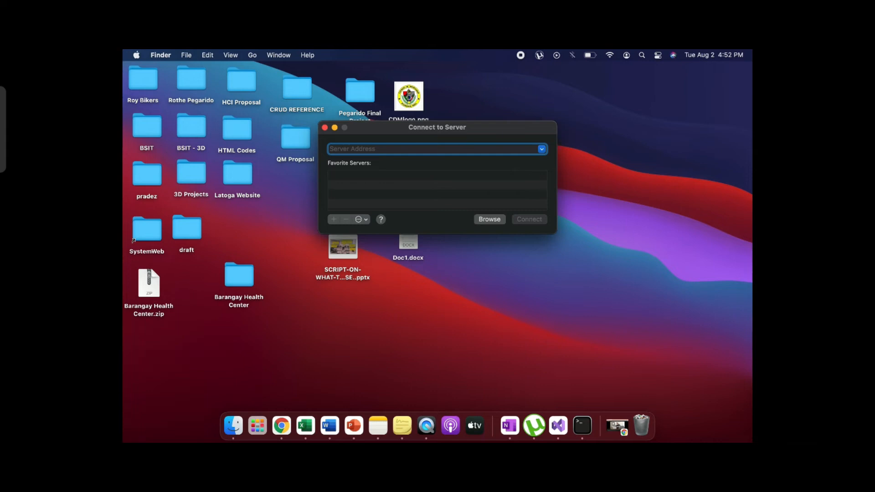
{"action": "left_click", "coordinate": [538, 148]}
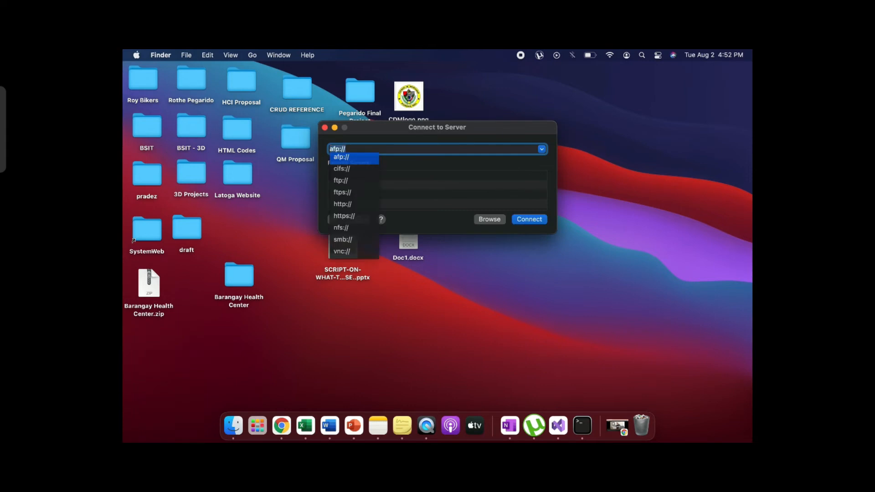
{"action": "mouse_move", "coordinate": [518, 85]}
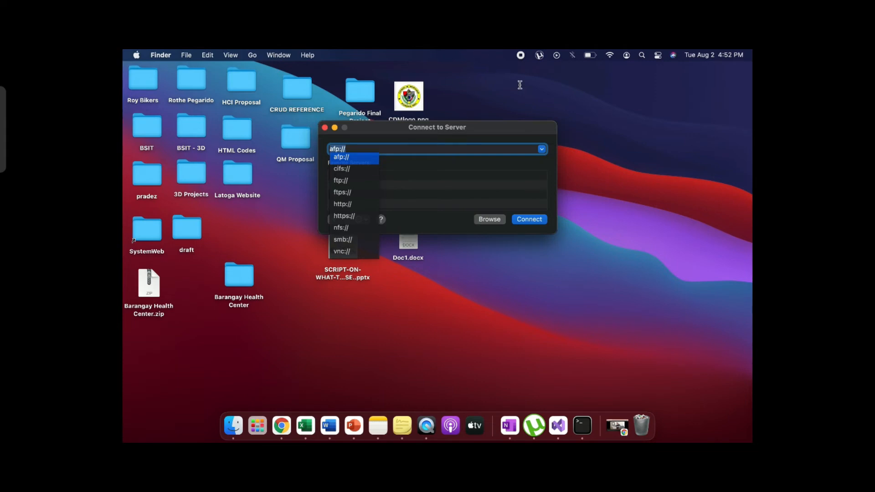
{"action": "left_click", "coordinate": [540, 148]}
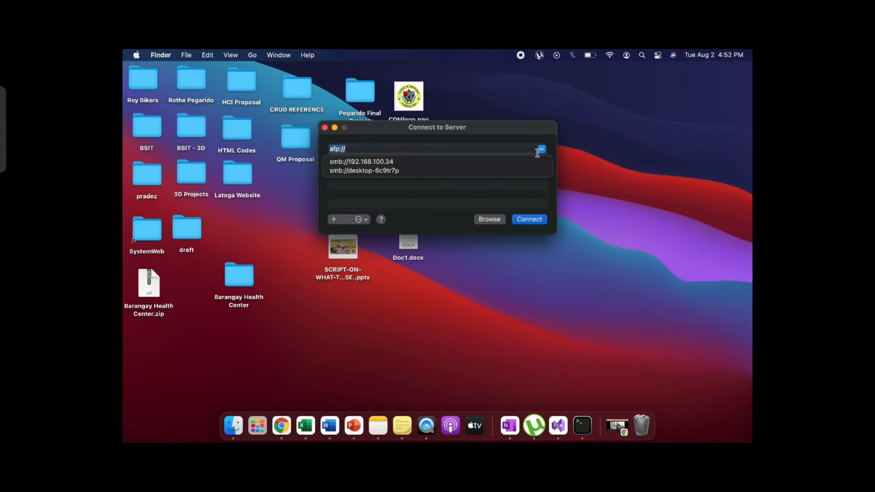
{"action": "left_click", "coordinate": [360, 161]}
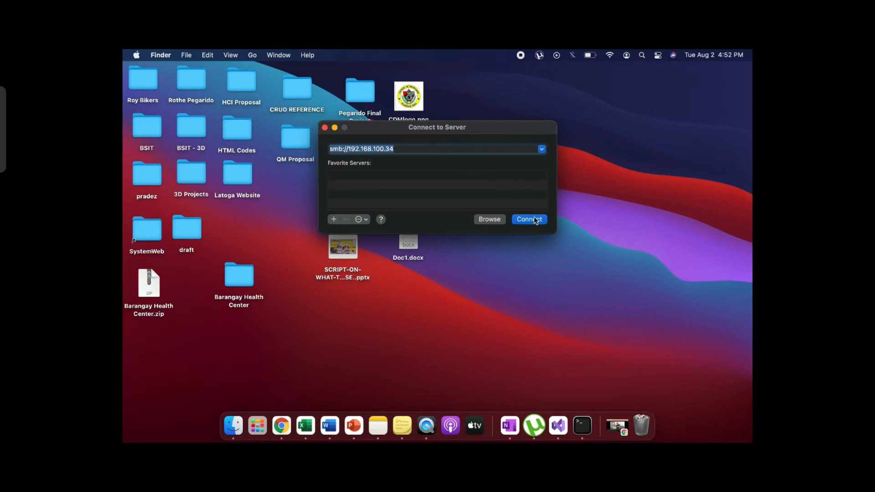
{"action": "left_click", "coordinate": [528, 218]}
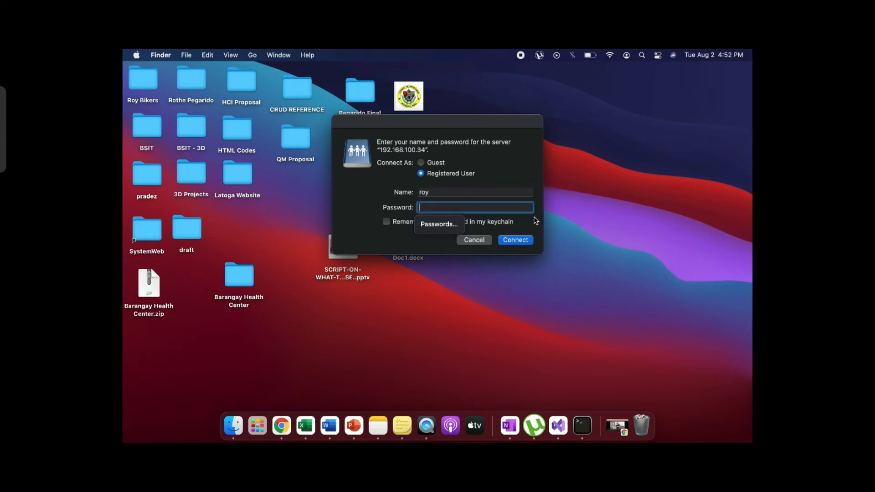
Step: Sign in to 192.168.100.34 as registered user BSIT with its password
{"action": "left_click", "coordinate": [473, 192]}
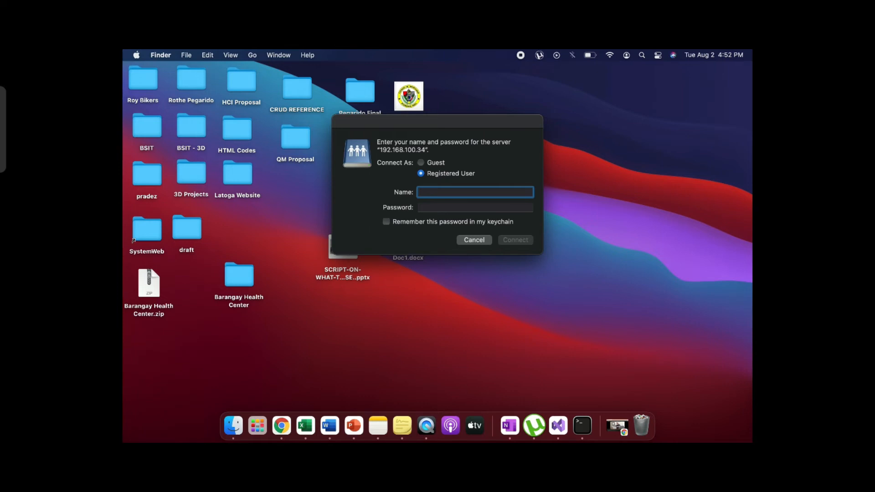
{"action": "type", "text": "BS"}
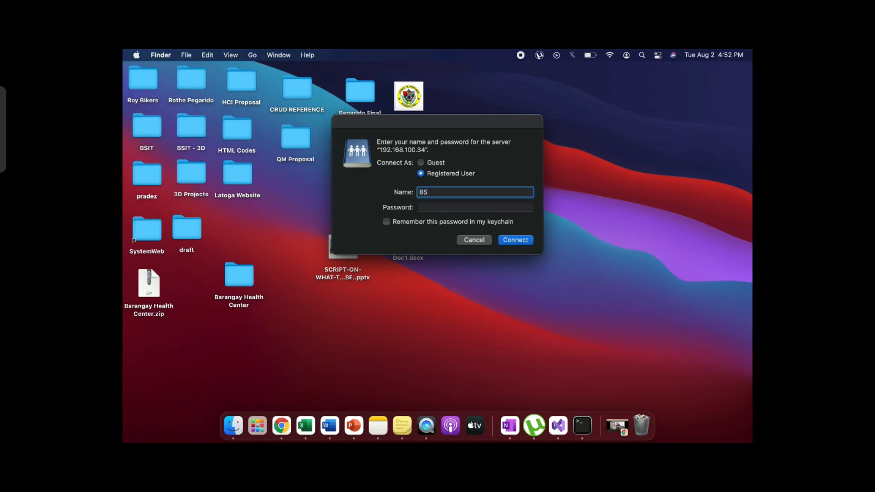
{"action": "type", "text": "IT"}
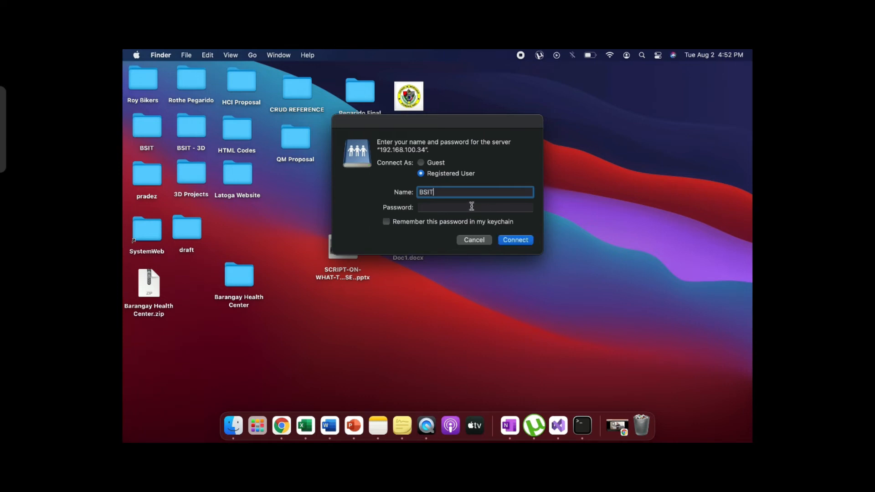
{"action": "type", "text": "••••"}
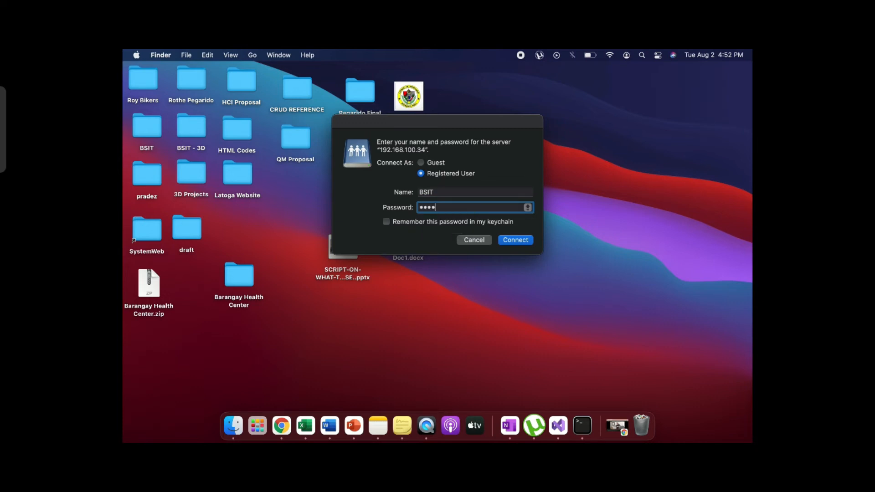
{"action": "left_click", "coordinate": [514, 240]}
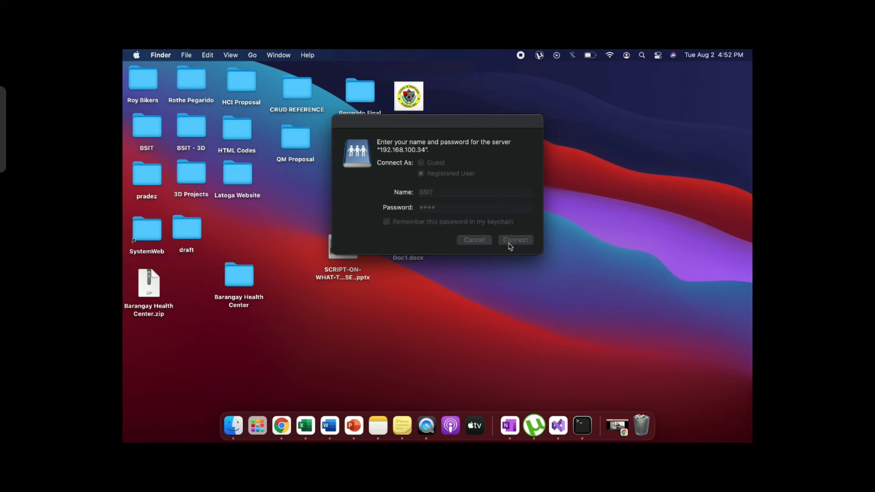
{"action": "left_click", "coordinate": [513, 239]}
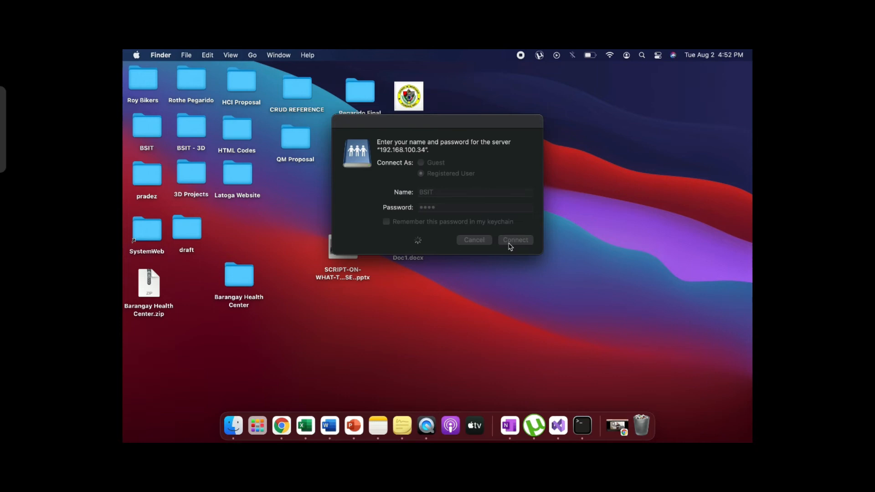
{"action": "left_click", "coordinate": [514, 240]}
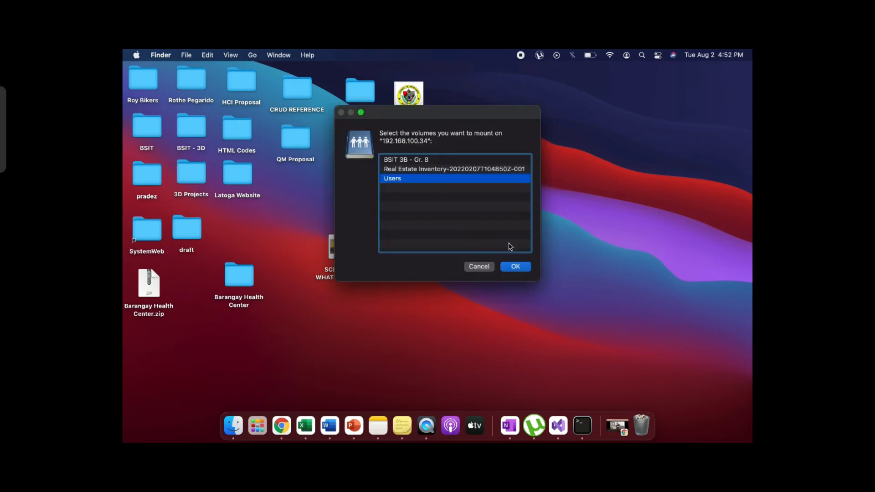
{"action": "mouse_move", "coordinate": [451, 188]}
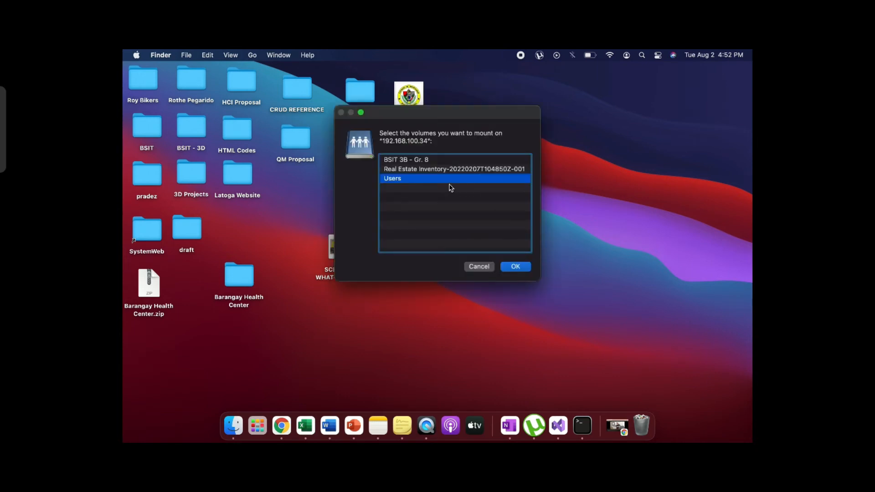
Step: Select the Users volume and mount it
{"action": "left_click", "coordinate": [514, 266]}
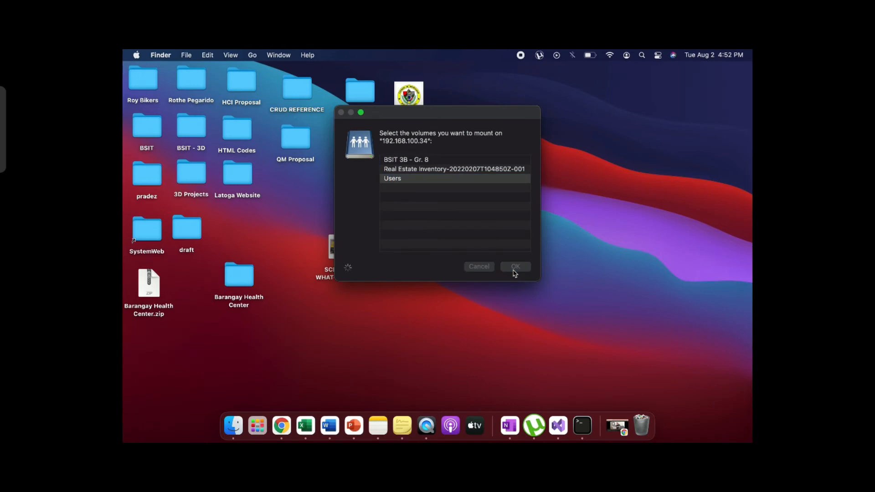
{"action": "left_click", "coordinate": [514, 266]}
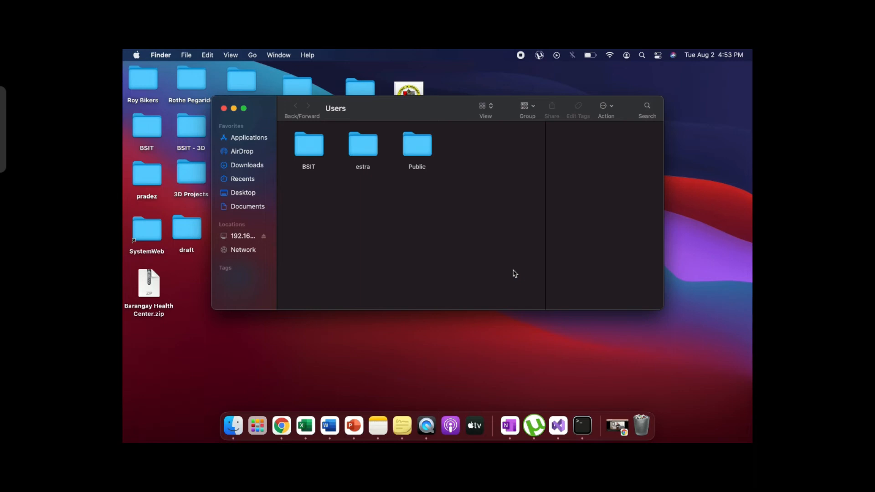
{"action": "mouse_move", "coordinate": [464, 165]}
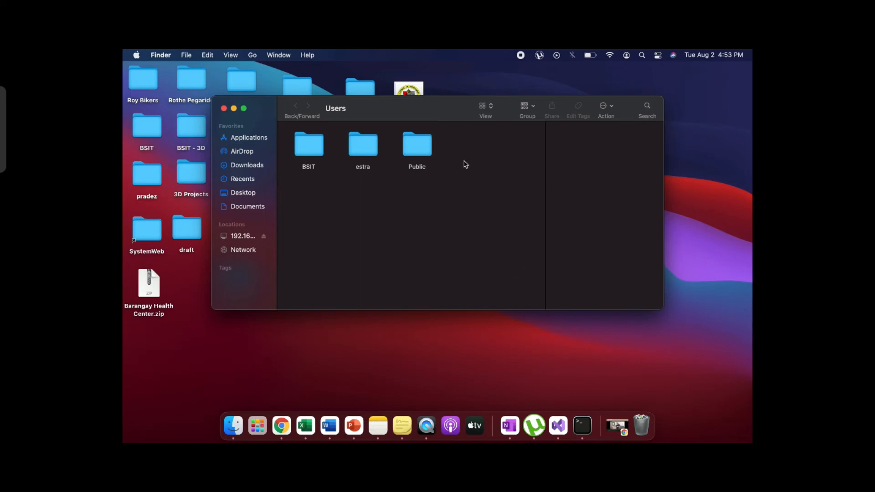
Step: Navigate into the BSIT user folder and then its Desktop
{"action": "left_click", "coordinate": [308, 144]}
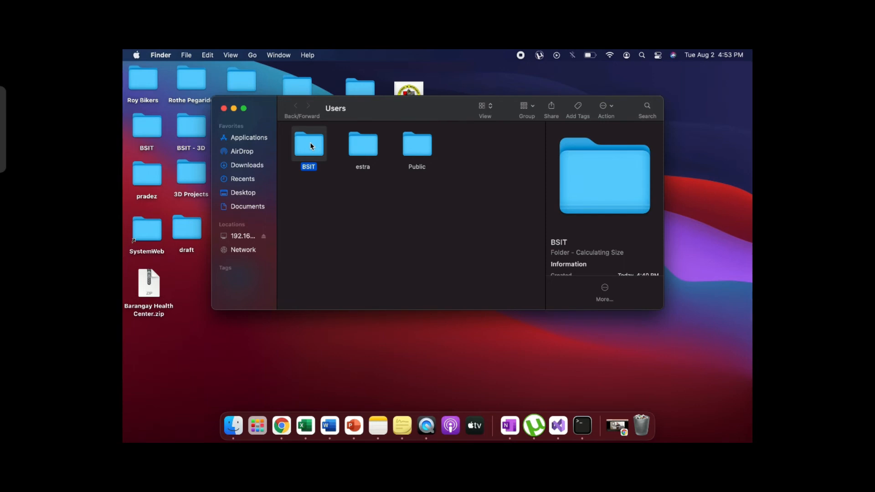
{"action": "double_click", "coordinate": [309, 144]}
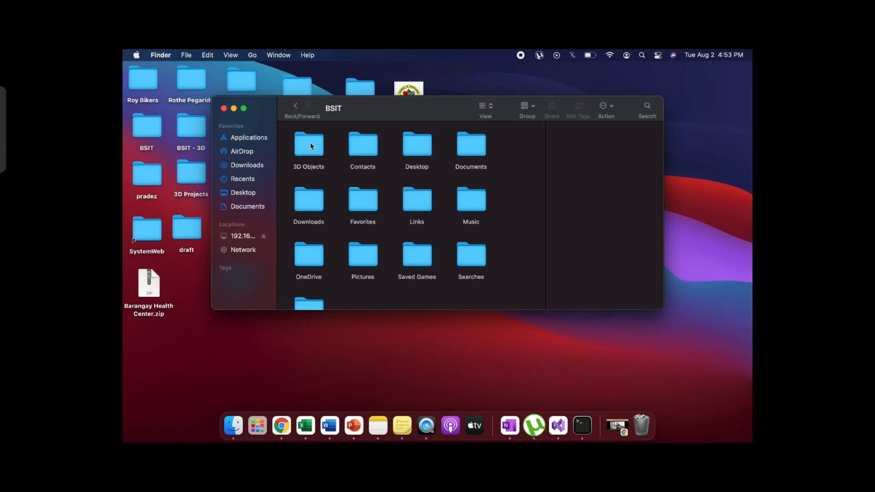
{"action": "left_click", "coordinate": [416, 144]}
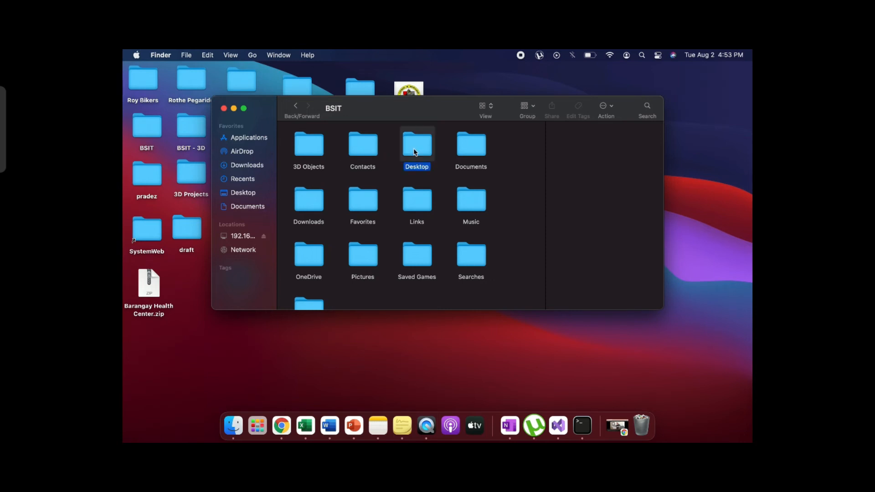
{"action": "left_click", "coordinate": [417, 144]}
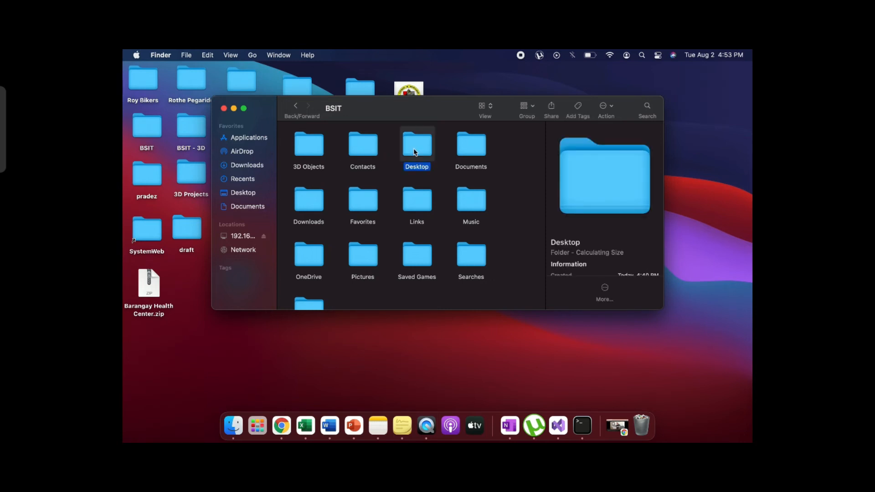
{"action": "double_click", "coordinate": [416, 144]}
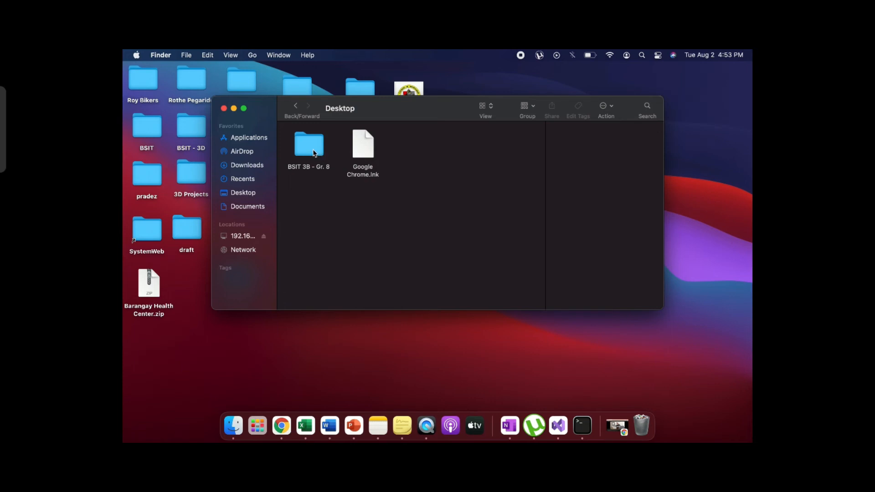
Step: Enter the BSIT 3B - Gr. 8 folder showing the four text files
{"action": "left_click", "coordinate": [309, 144]}
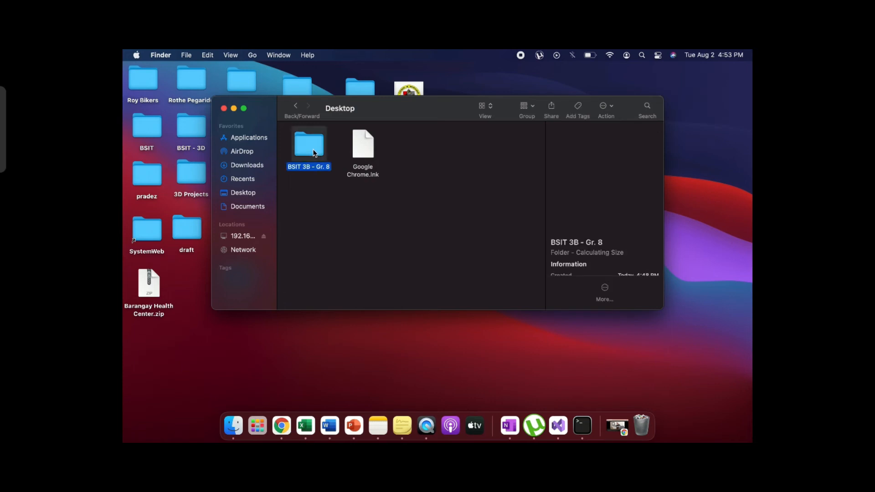
{"action": "double_click", "coordinate": [309, 144]}
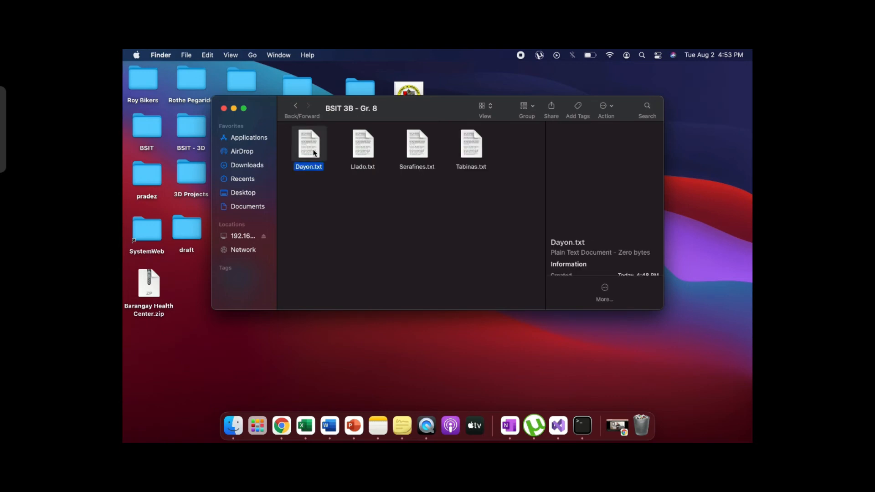
{"action": "left_click", "coordinate": [374, 203]}
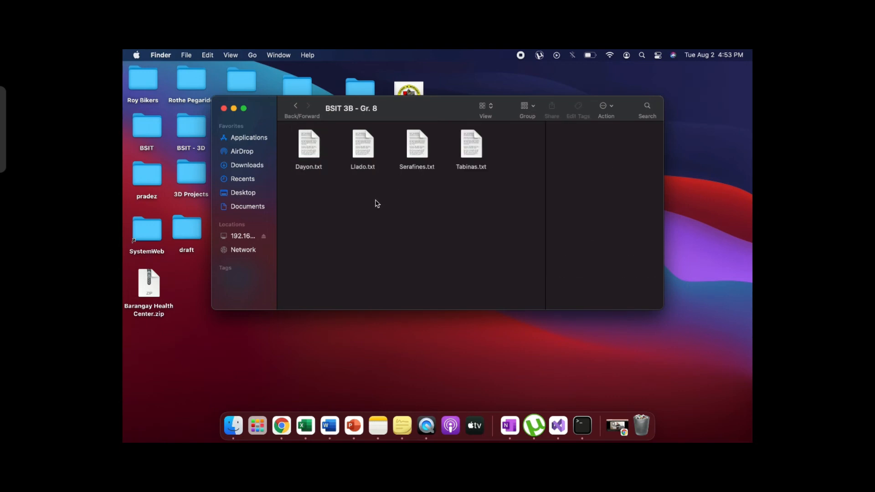
{"action": "double_click", "coordinate": [362, 145]}
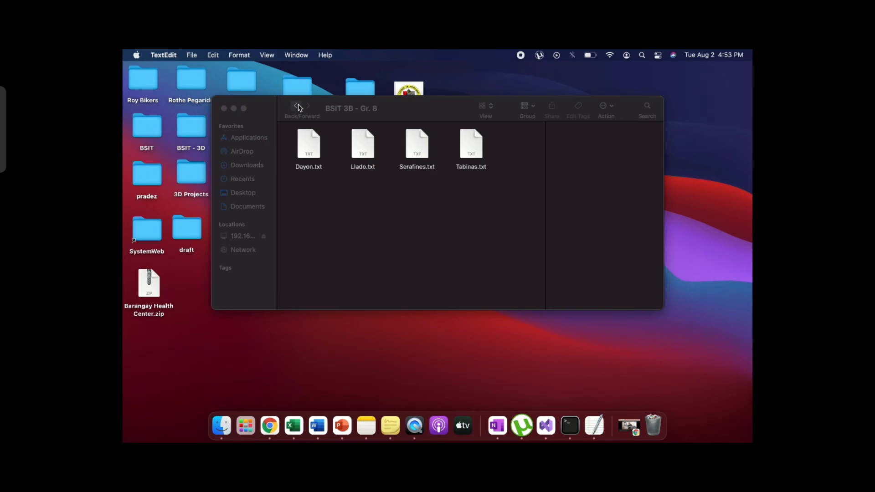
{"action": "mouse_move", "coordinate": [308, 195]}
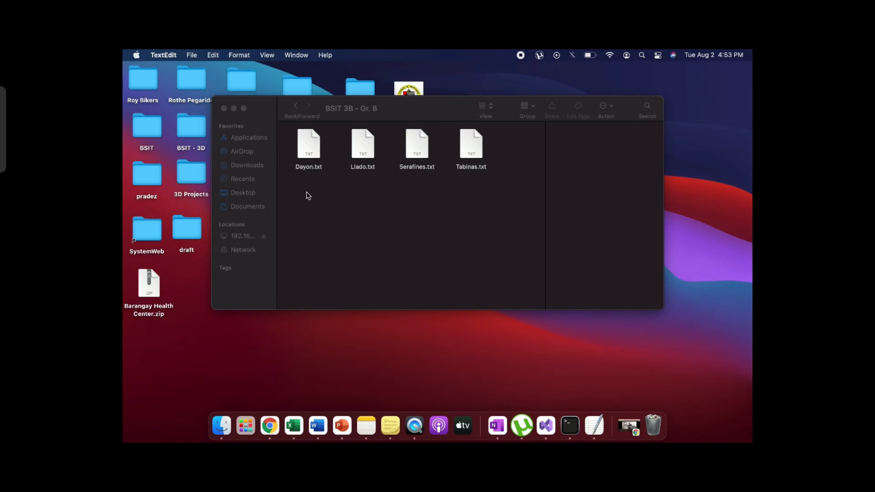
{"action": "double_click", "coordinate": [309, 144]}
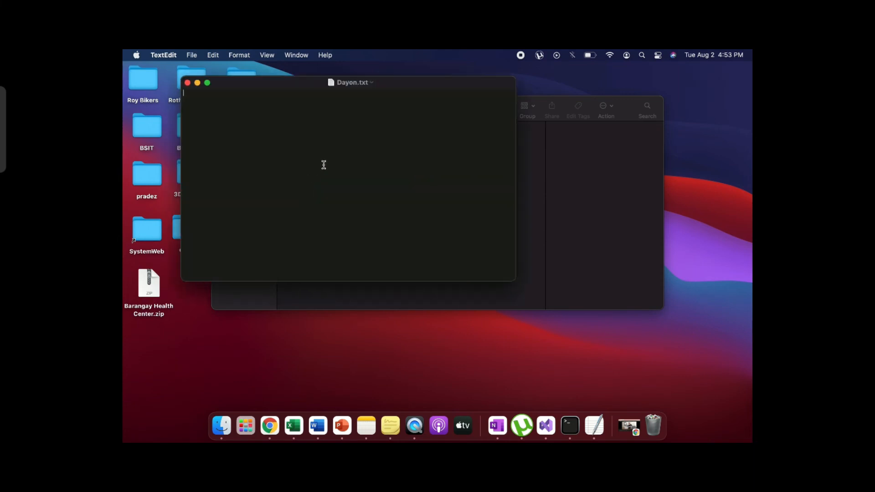
{"action": "mouse_move", "coordinate": [527, 76]}
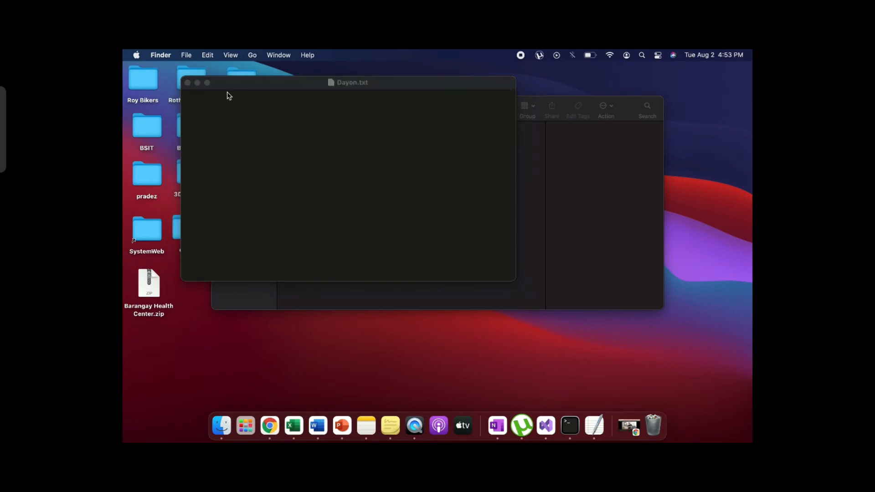
{"action": "mouse_move", "coordinate": [188, 83]}
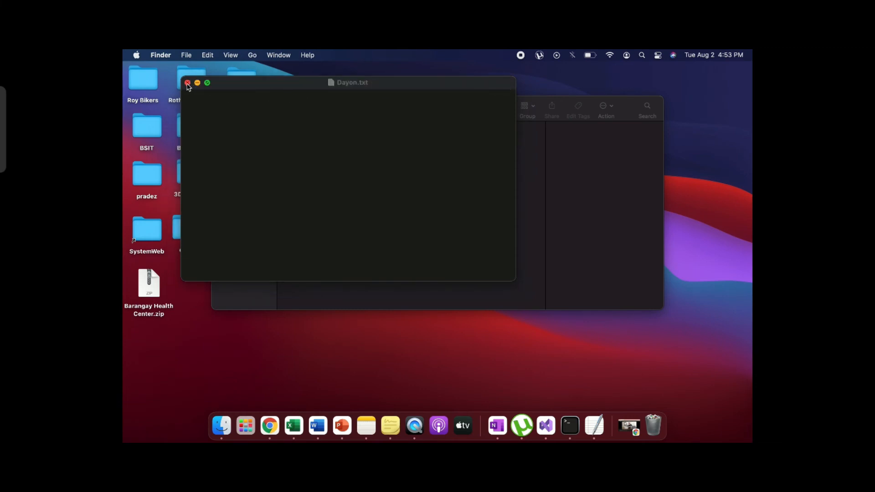
{"action": "left_click", "coordinate": [187, 83]}
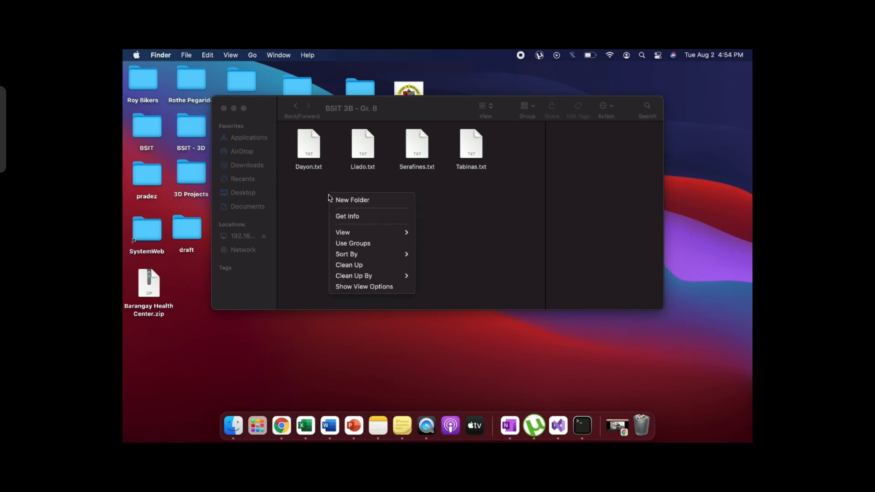
Step: Create a new folder in the share and rename it GROUP 8
{"action": "left_click", "coordinate": [350, 205]}
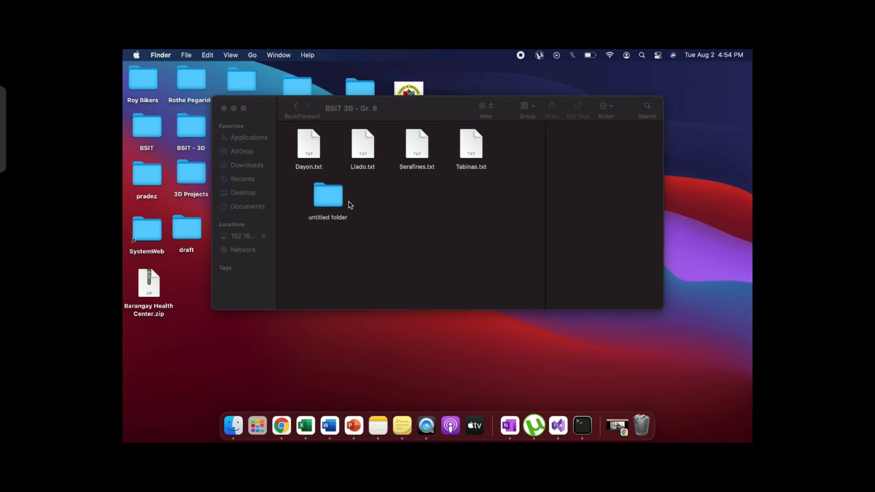
{"action": "left_click", "coordinate": [327, 195]}
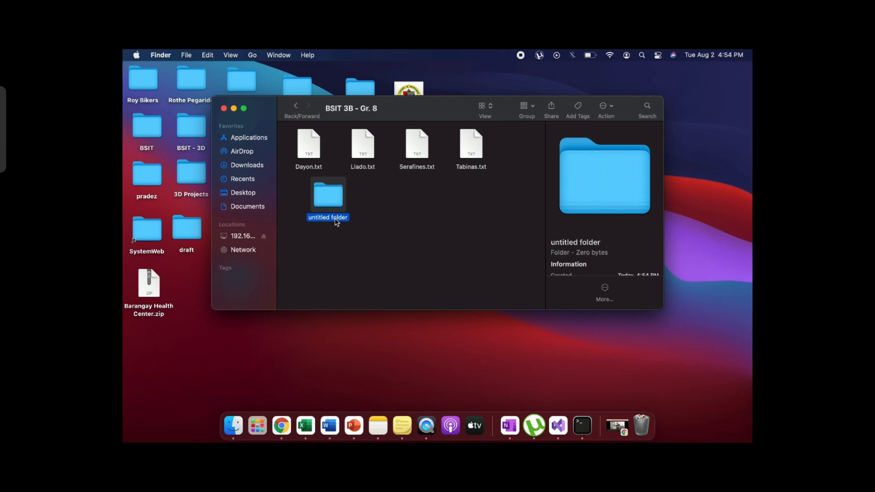
{"action": "left_click", "coordinate": [362, 144]}
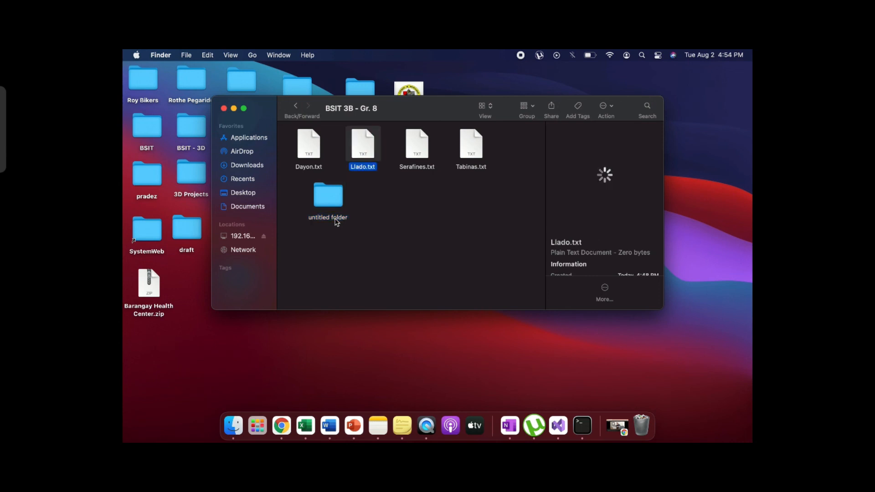
{"action": "left_click", "coordinate": [327, 196]}
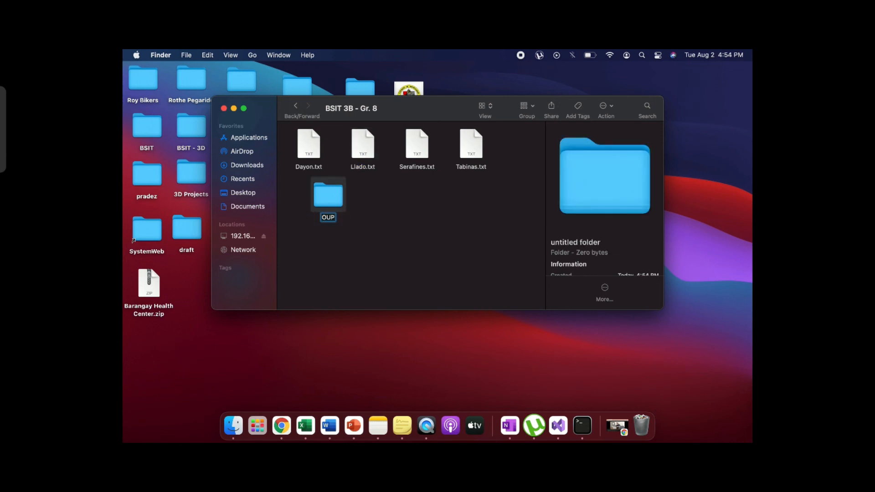
{"action": "type", "text": "GR"}
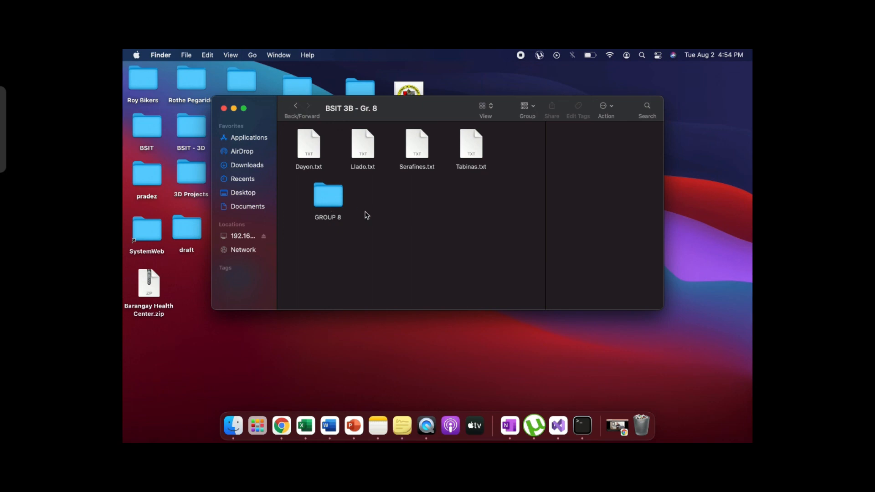
{"action": "left_click", "coordinate": [327, 195]}
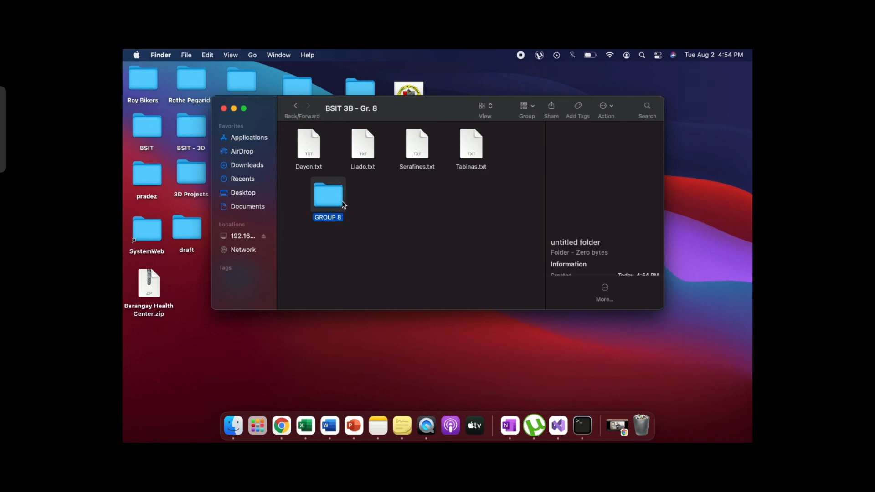
{"action": "left_click", "coordinate": [423, 222]}
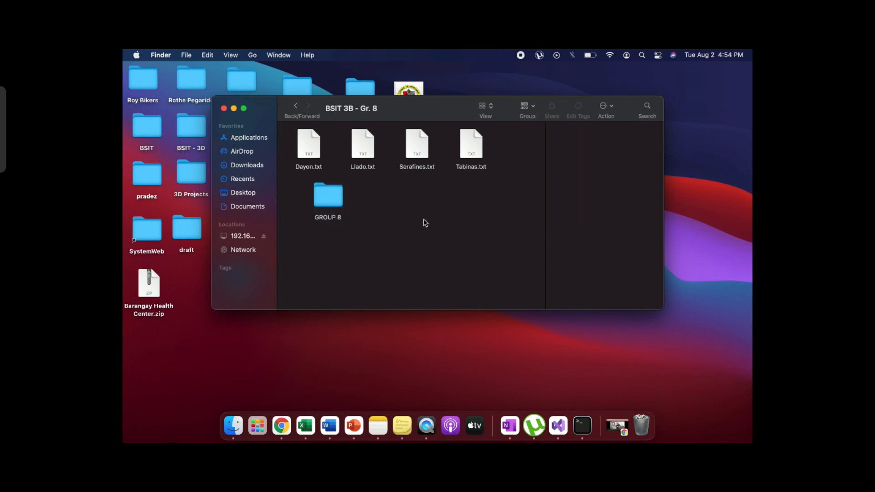